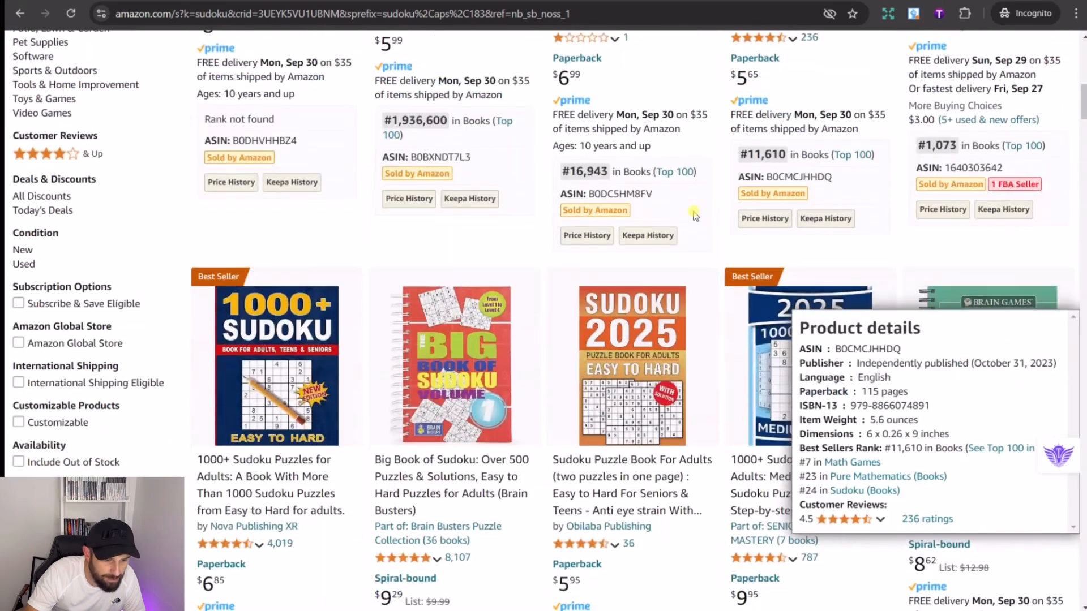
- Open the 1000+ Sudoku best-seller's product page from the Amazon sudoku search results
scroll("down", 3)
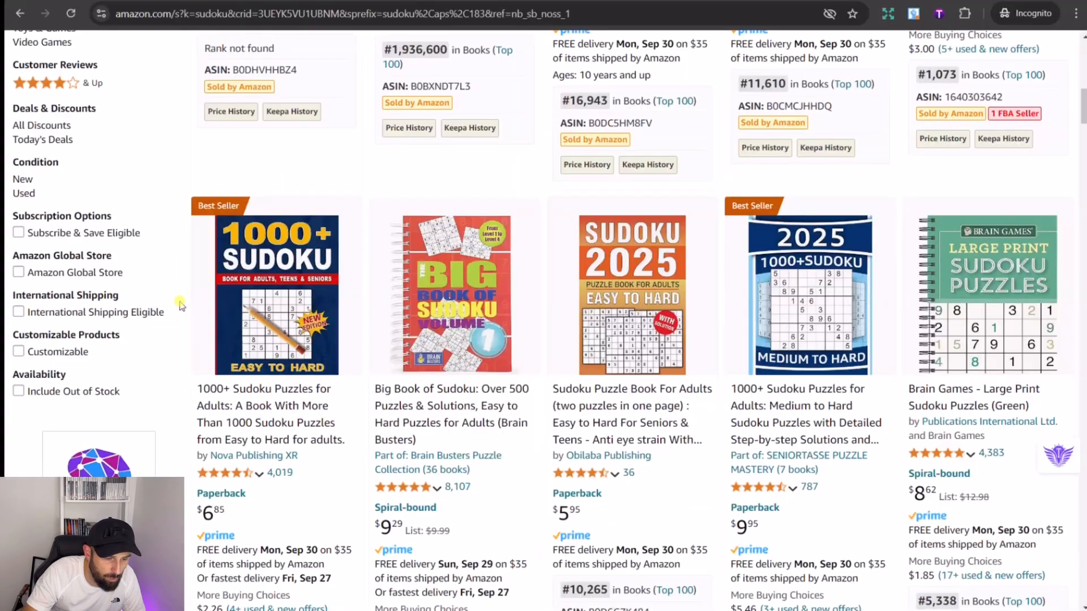
left_click(276, 291)
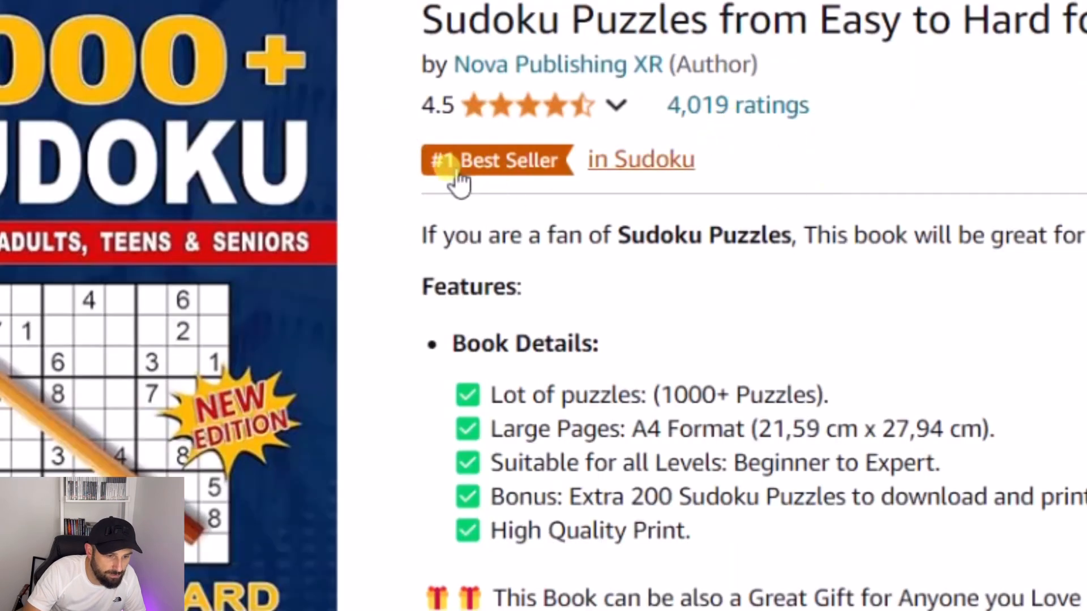
scroll("down", 3)
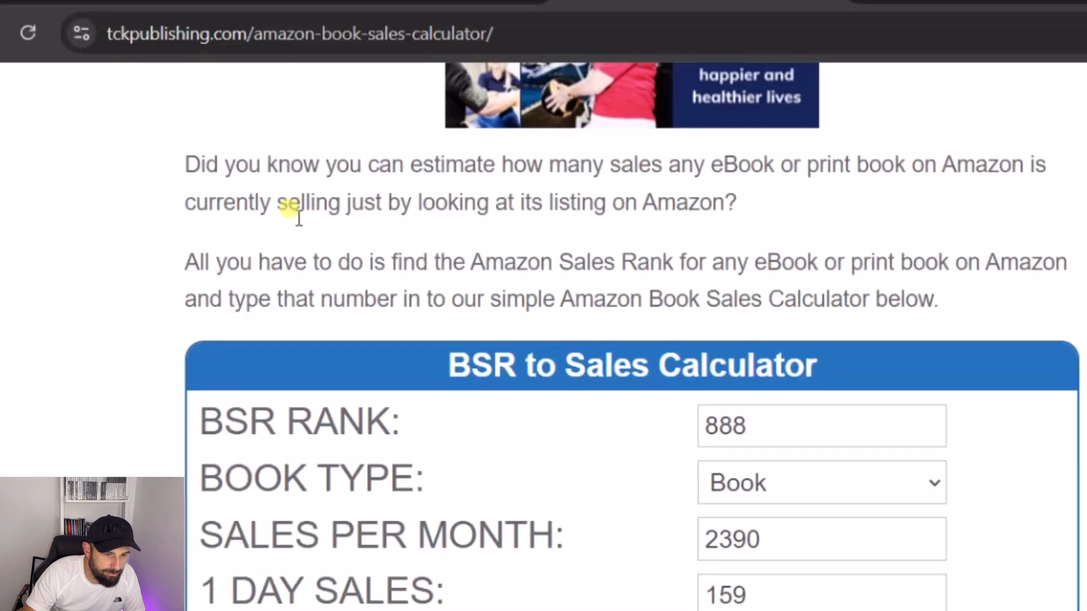
- Review the TCK estimate of 2,390 monthly sales at rank 888, then visit puzzlegenerators.com/Sudoku.html
scroll("down", 3)
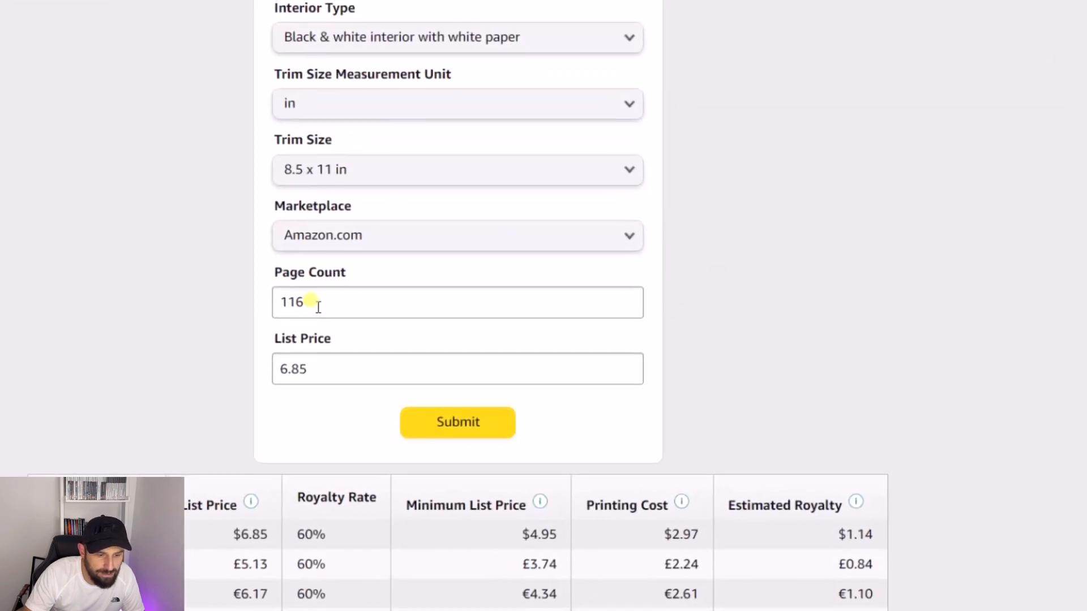
scroll("down", 3)
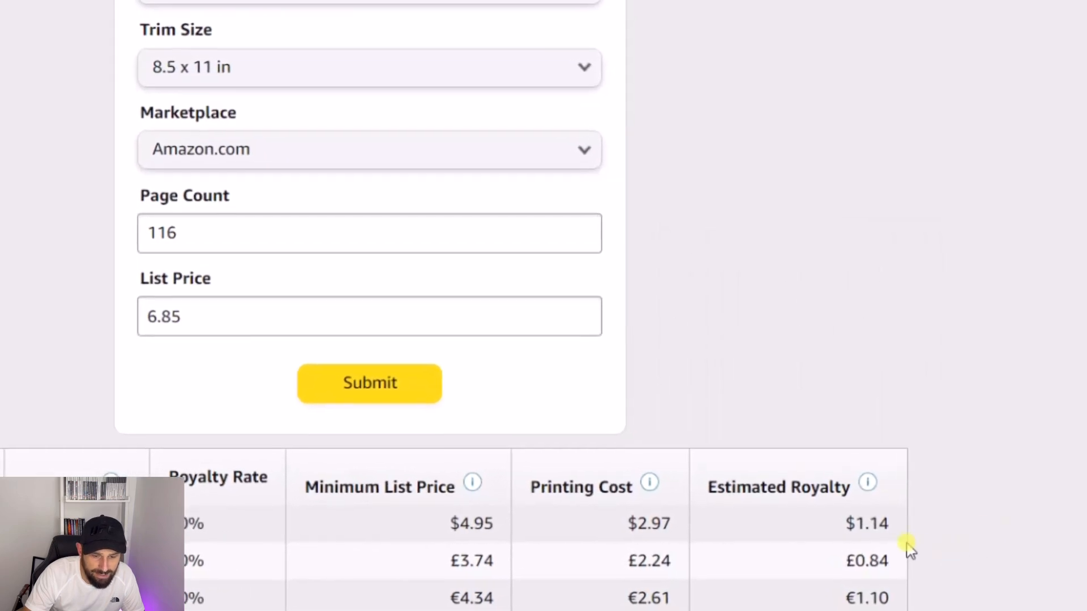
scroll("down", 3)
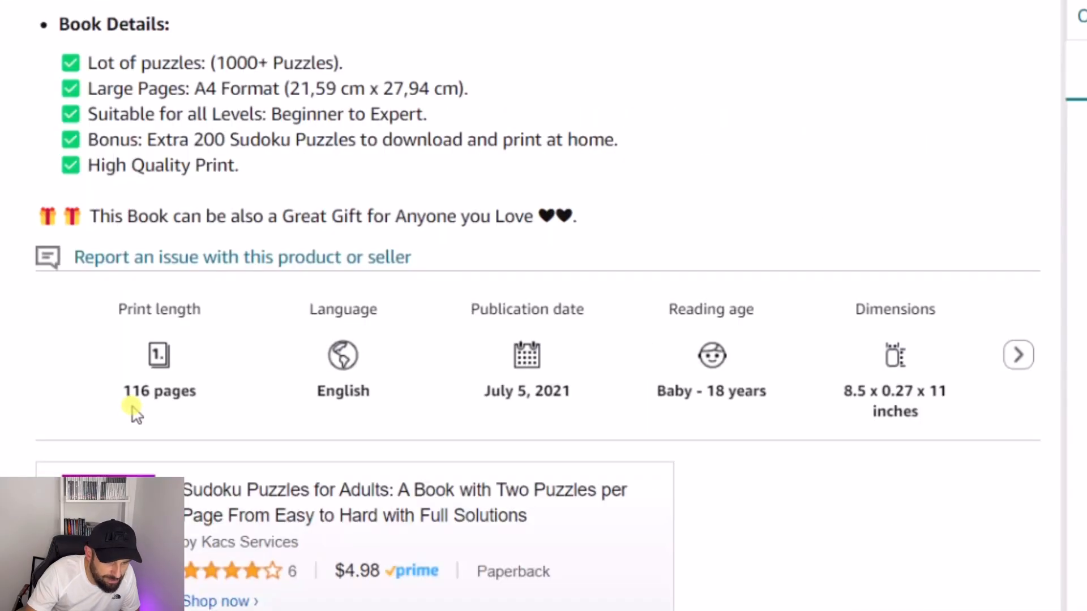
mouse_move(846, 433)
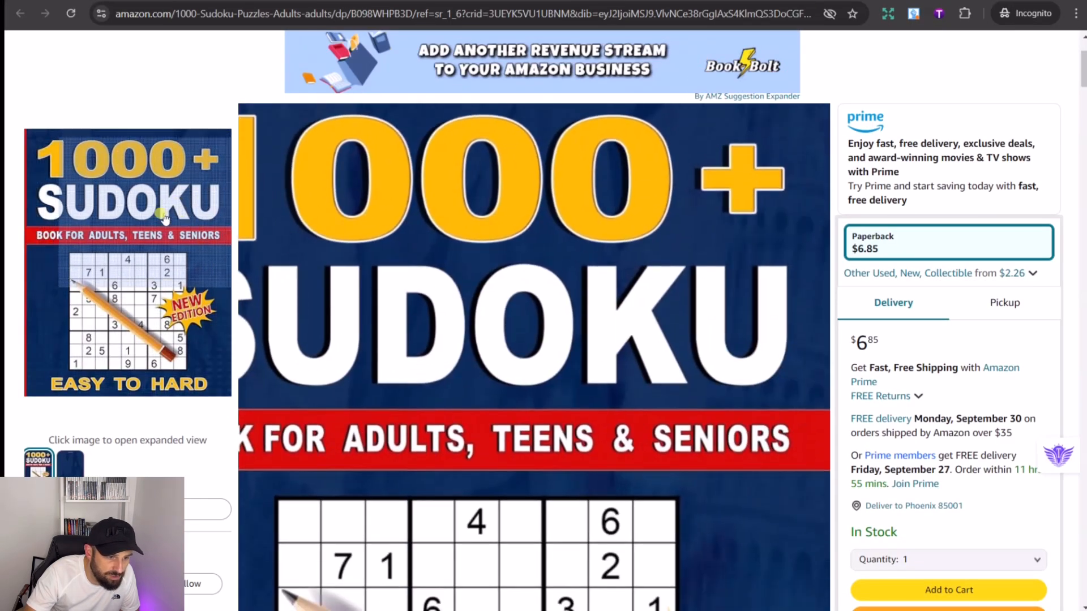
type("puzzlegenerators.com/Sudoku.html")
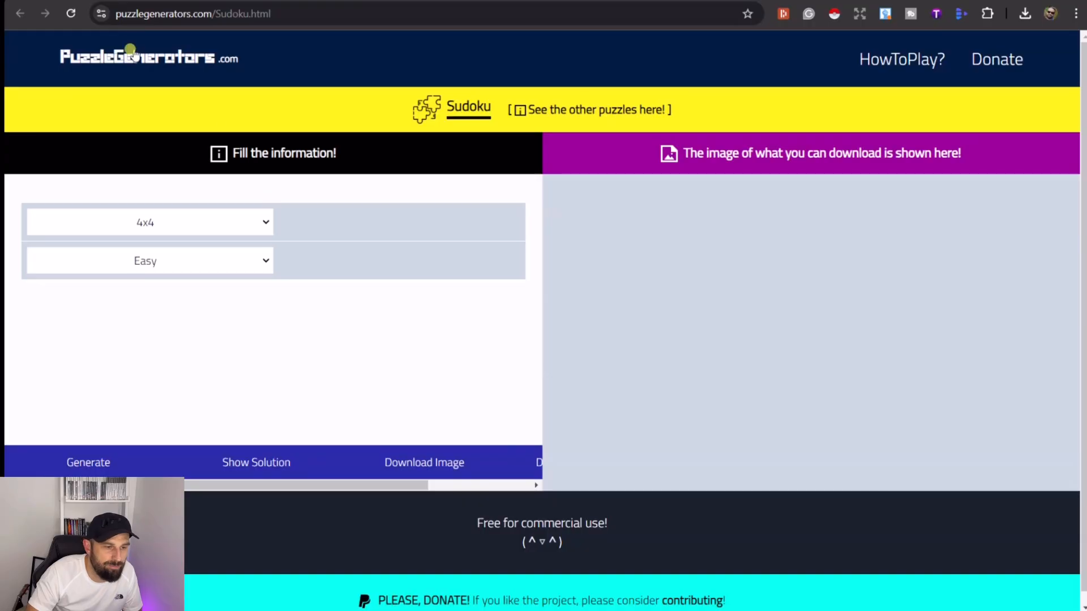
mouse_move(326, 318)
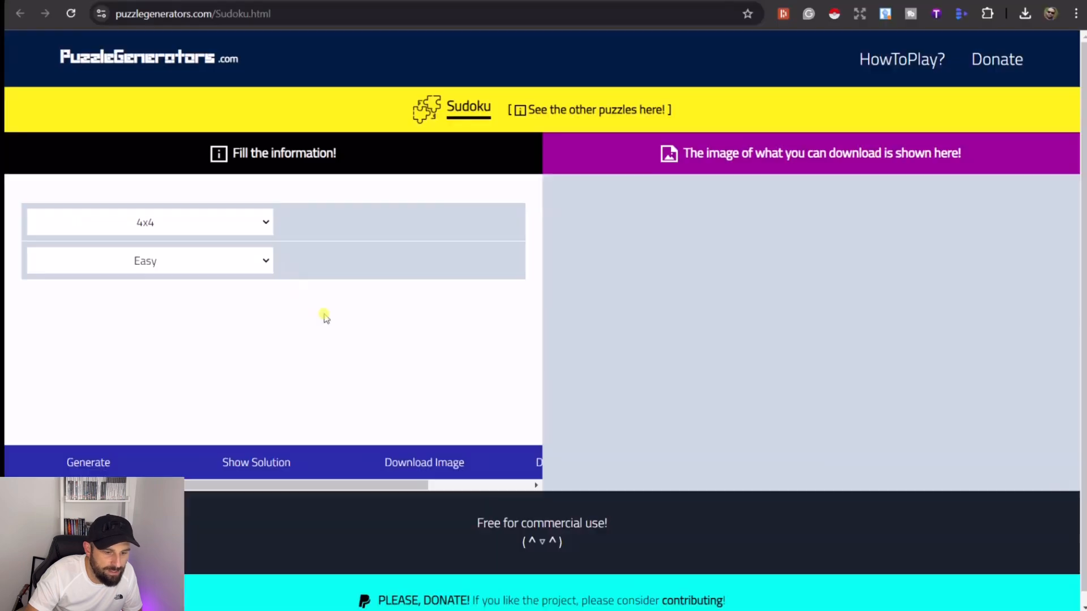
mouse_move(370, 319)
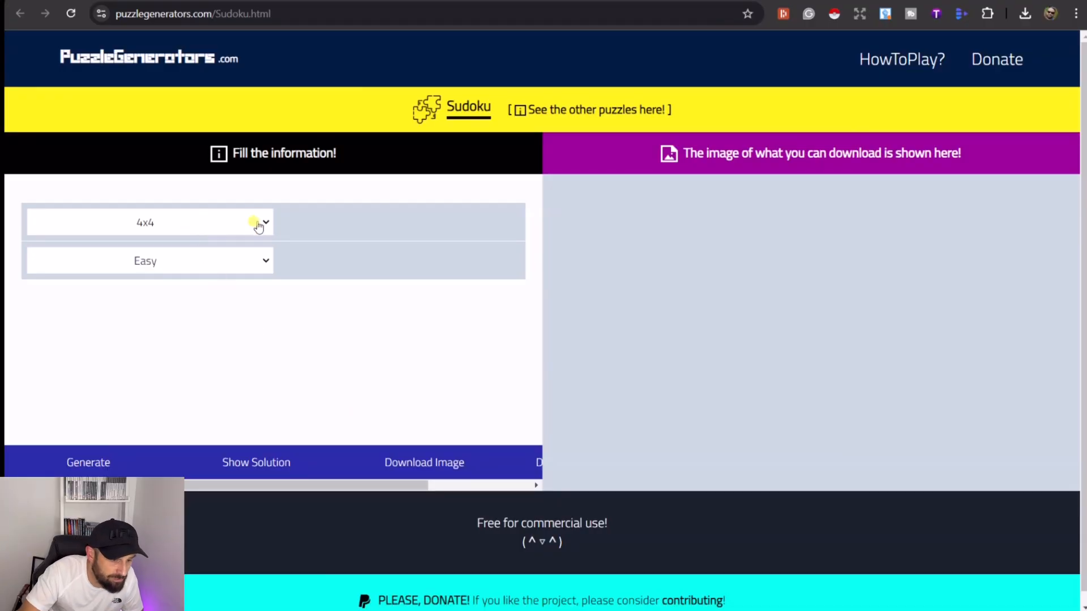
- Choose a 9x9 grid size and confirm Easy difficulty in the Sudoku generator
left_click(149, 222)
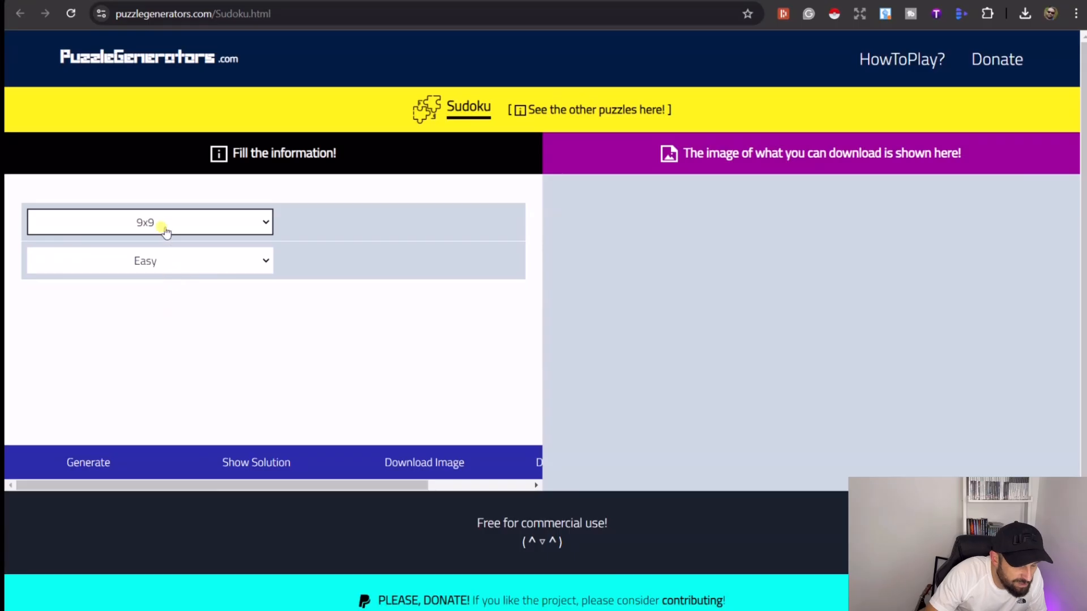
mouse_move(175, 268)
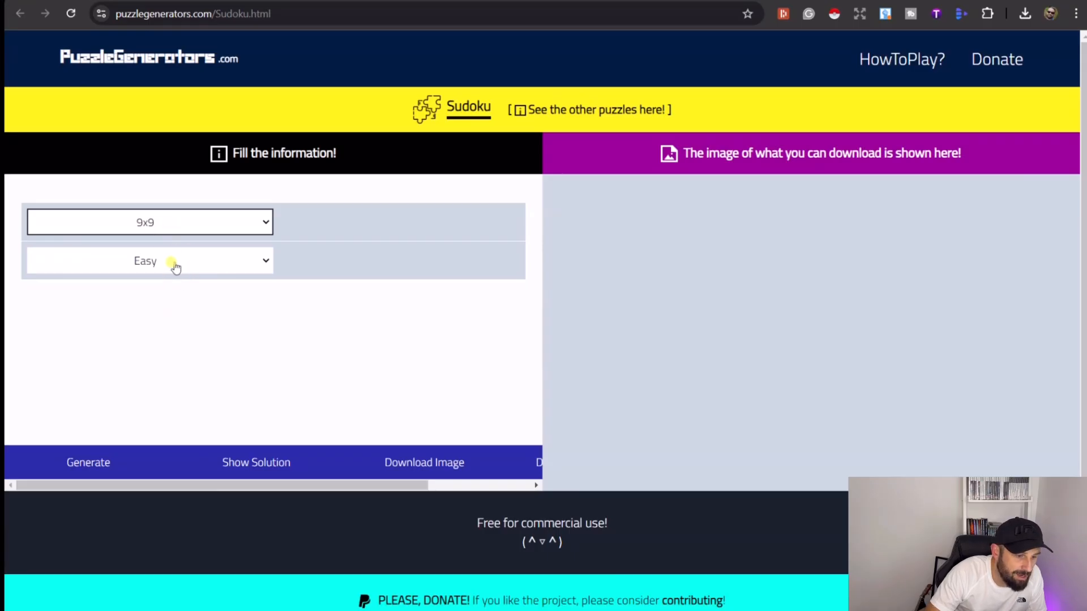
left_click(88, 463)
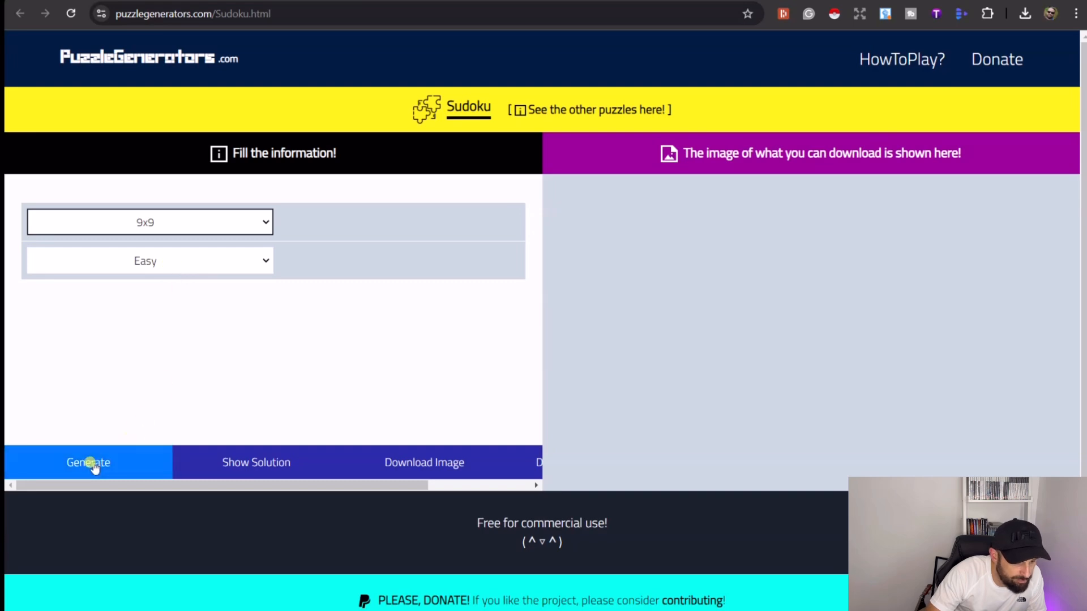
- Generate several Easy 9x9 puzzles, downloading each puzzle image and its solution
left_click(88, 462)
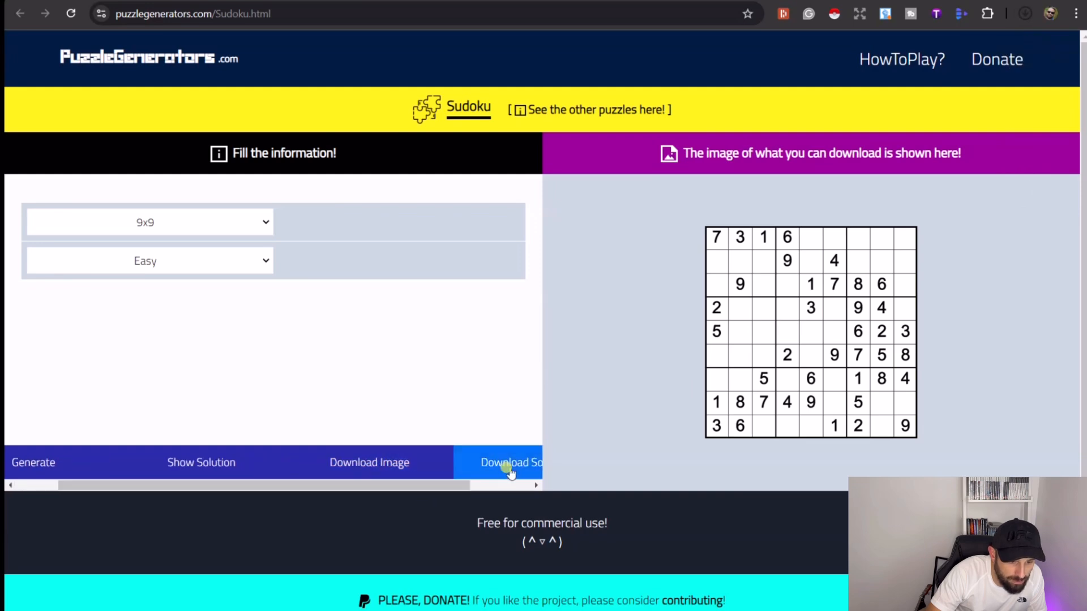
left_click(510, 462)
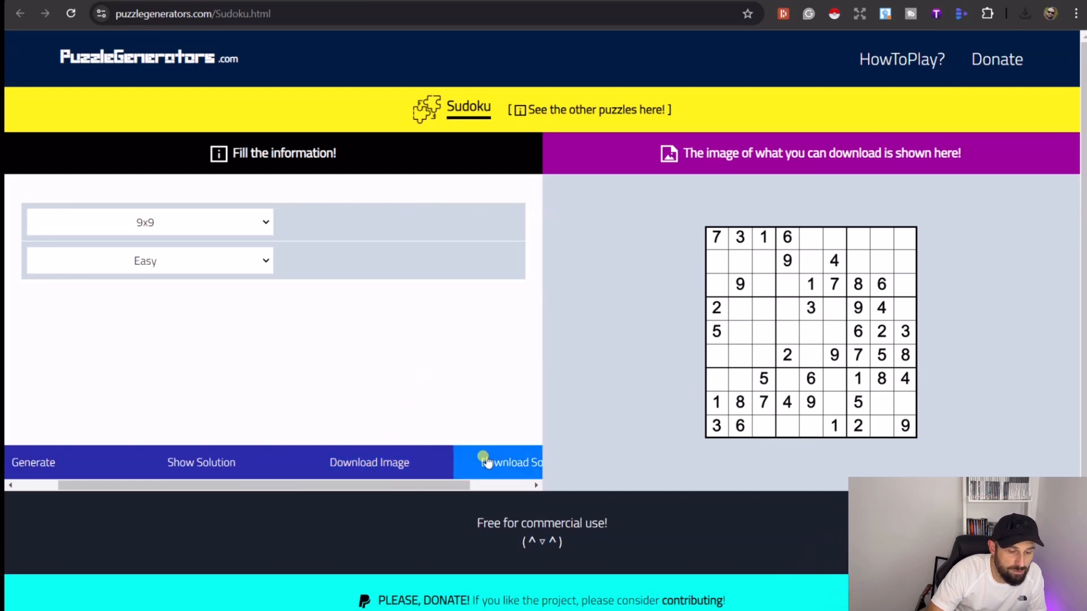
left_click(33, 463)
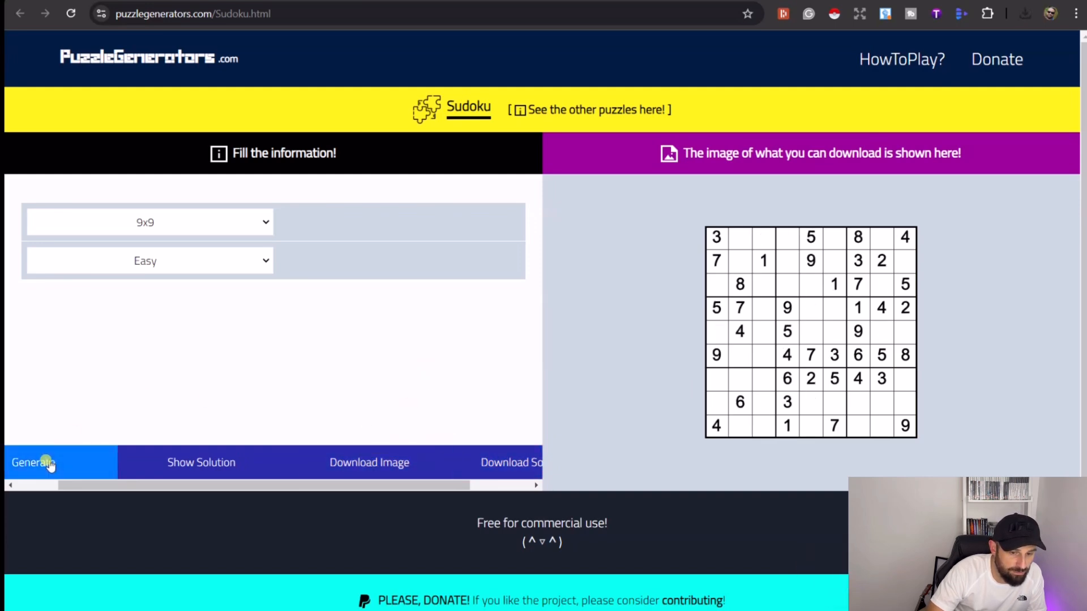
left_click(369, 462)
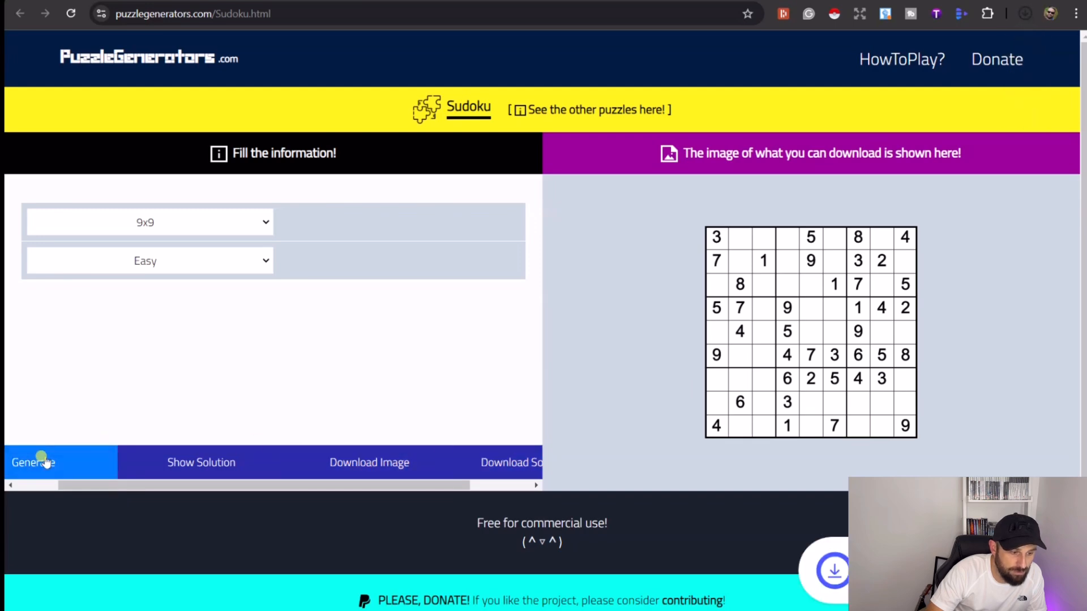
left_click(33, 462)
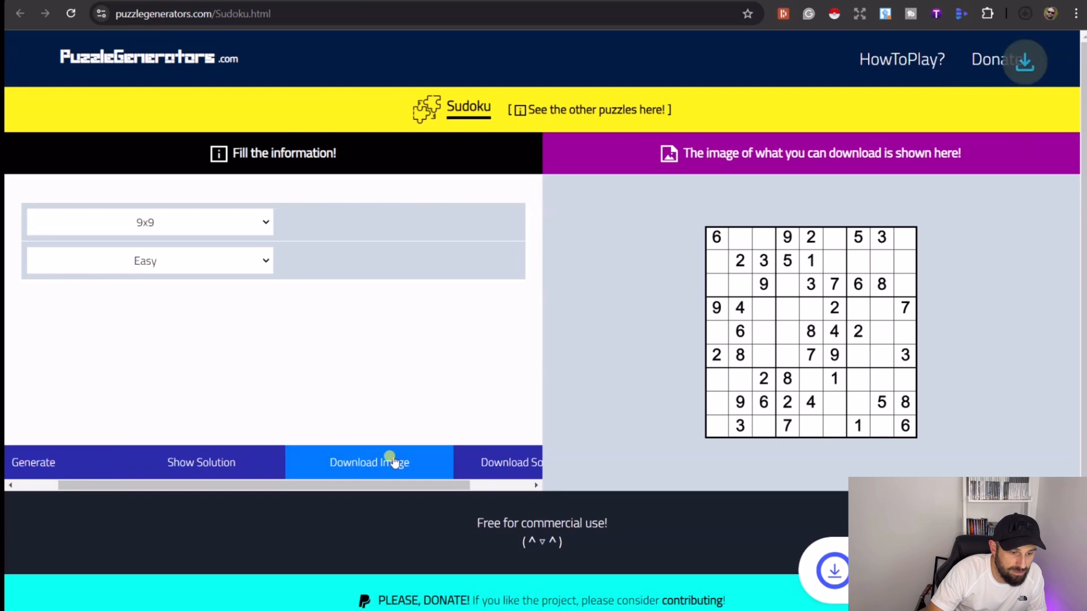
left_click(33, 462)
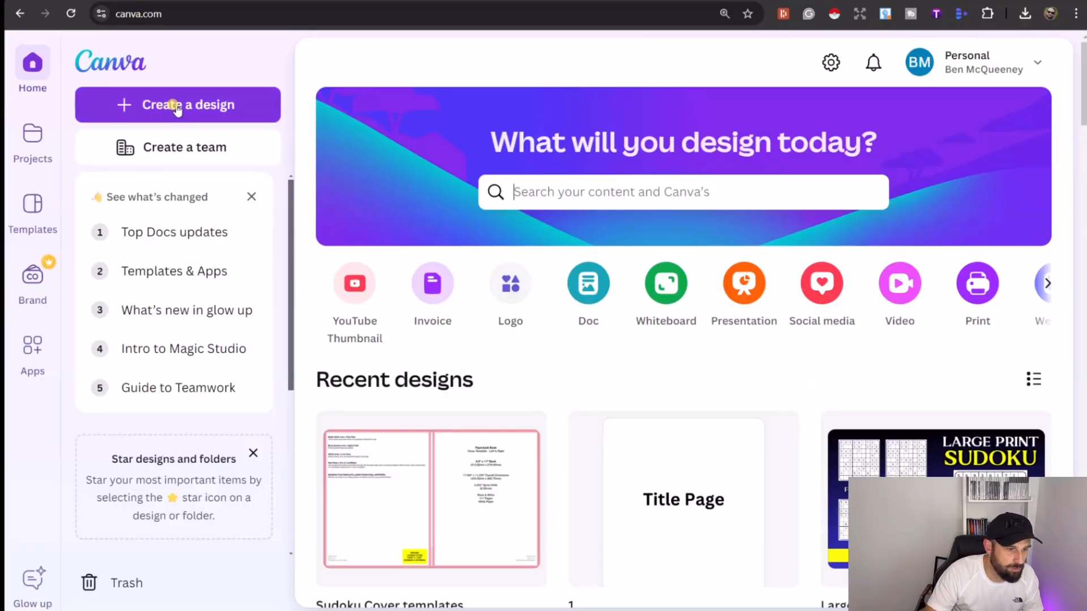
- Open the existing 111-page Sudoku design and scroll past the Title Page to PUZZLES
left_click(189, 104)
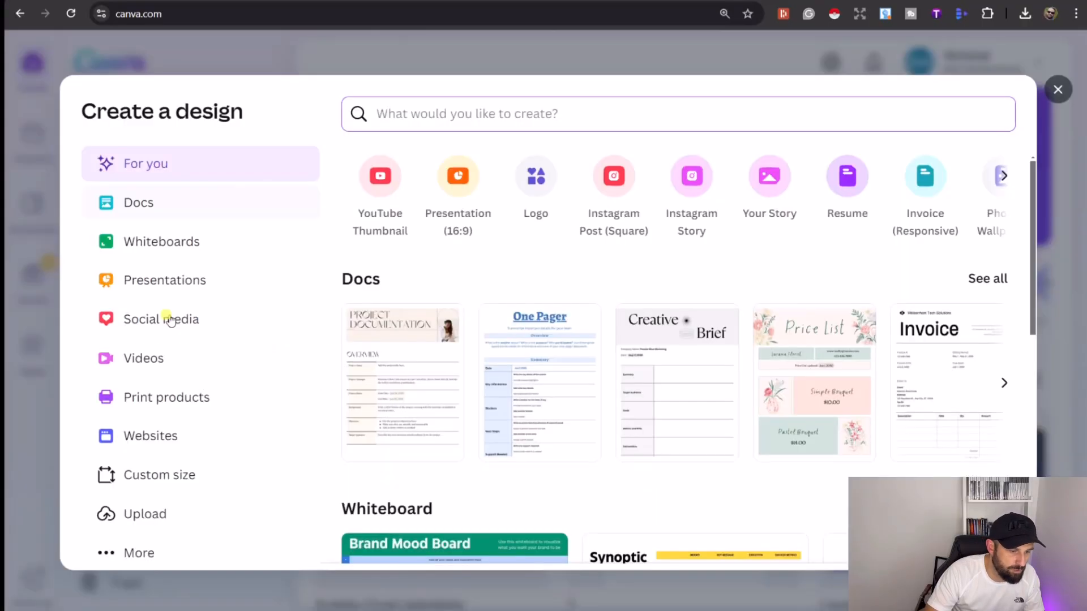
left_click(159, 475)
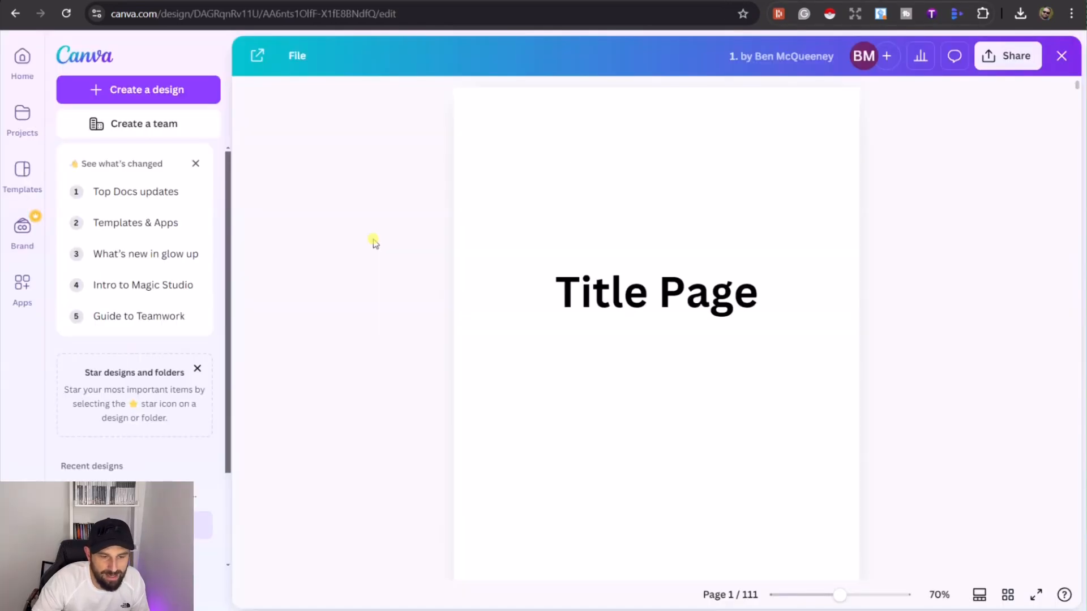
mouse_move(390, 244)
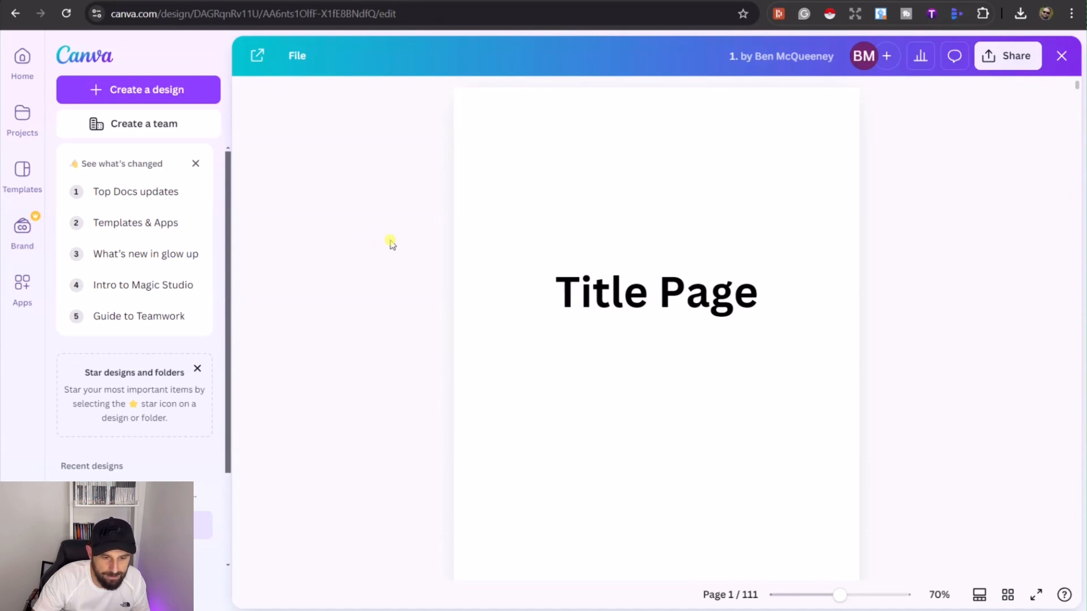
scroll("down", 3)
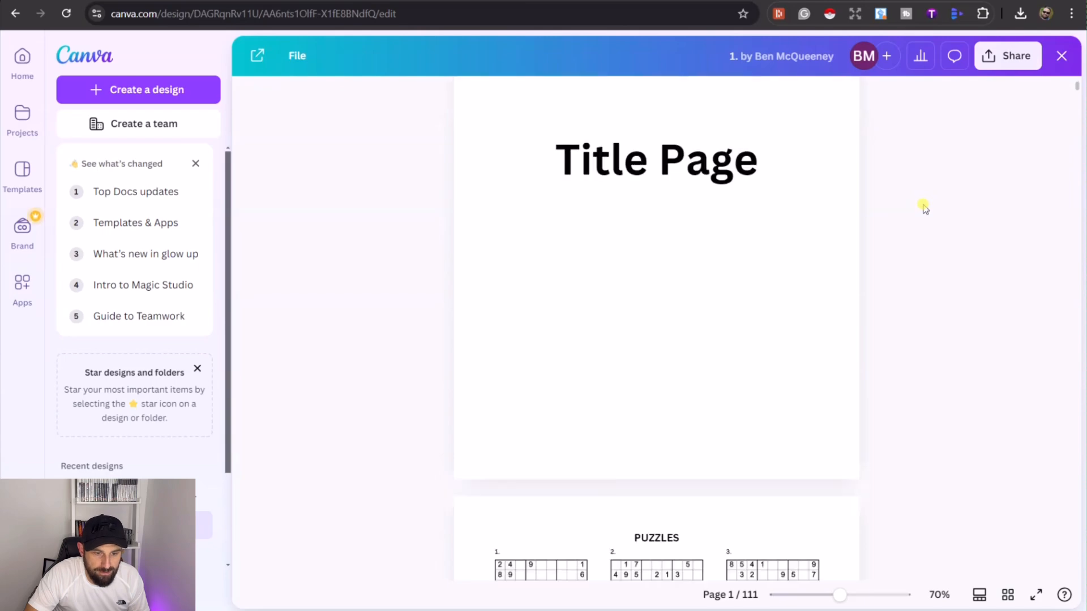
- Resize the first downloaded Easy 9x9 puzzle image to fit slot 1 on page 2
scroll("down", 3)
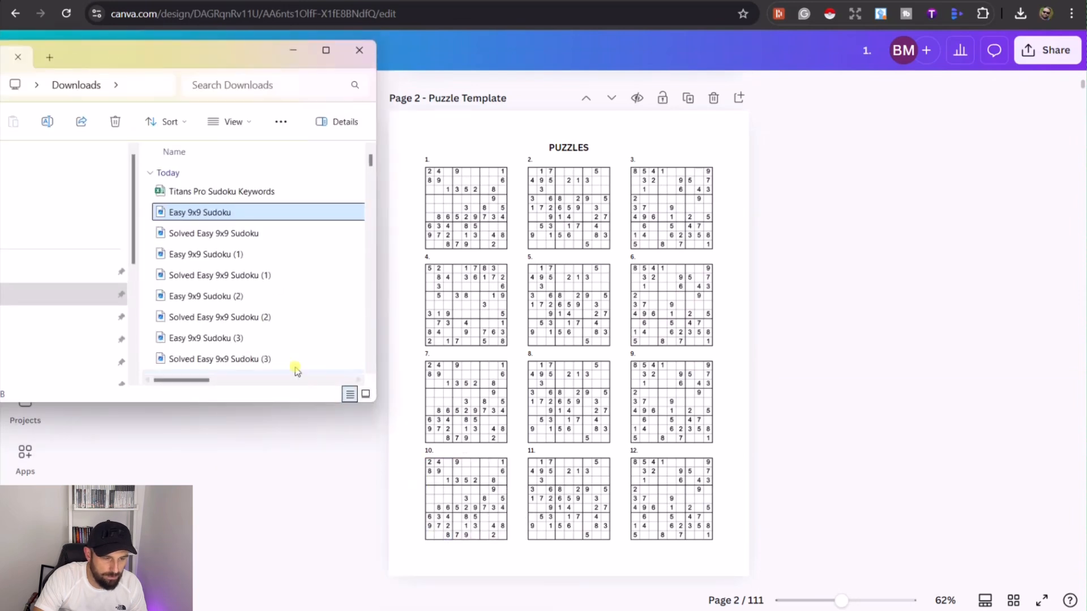
mouse_move(273, 212)
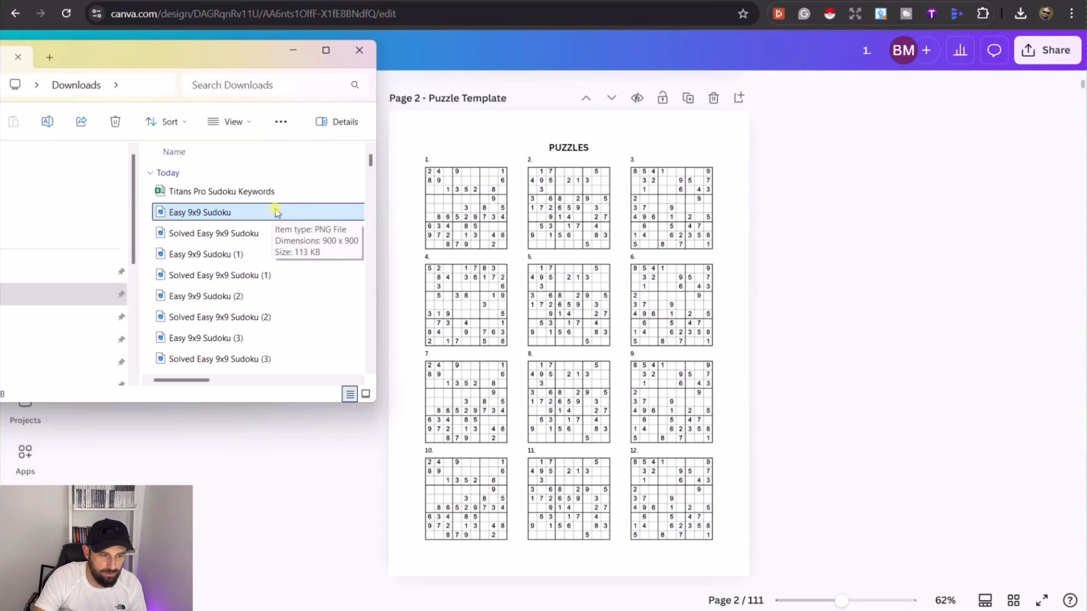
mouse_move(258, 219)
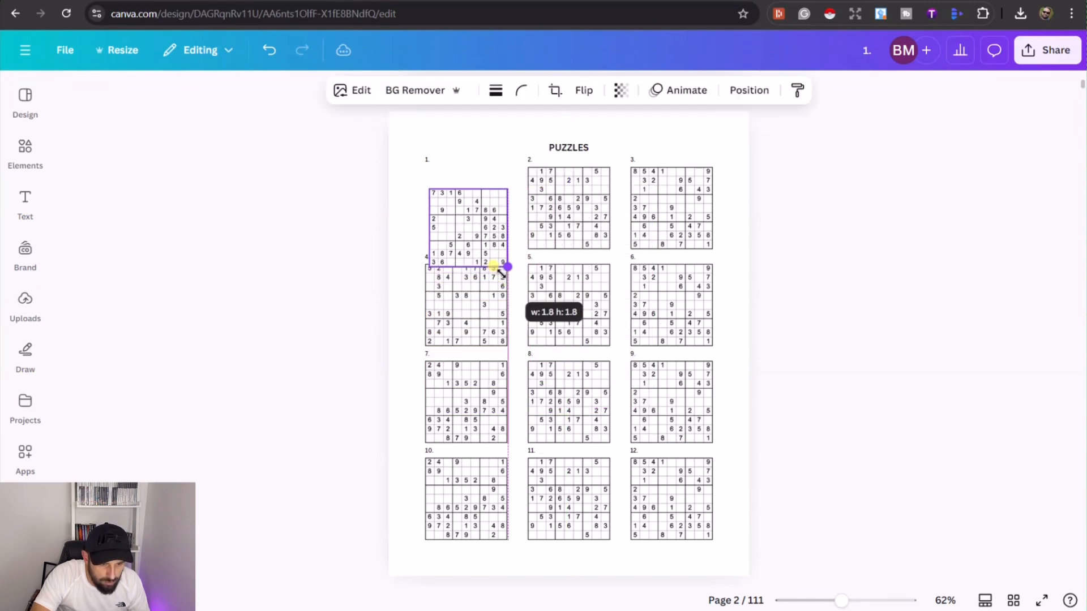
left_click_drag(504, 267, 485, 252)
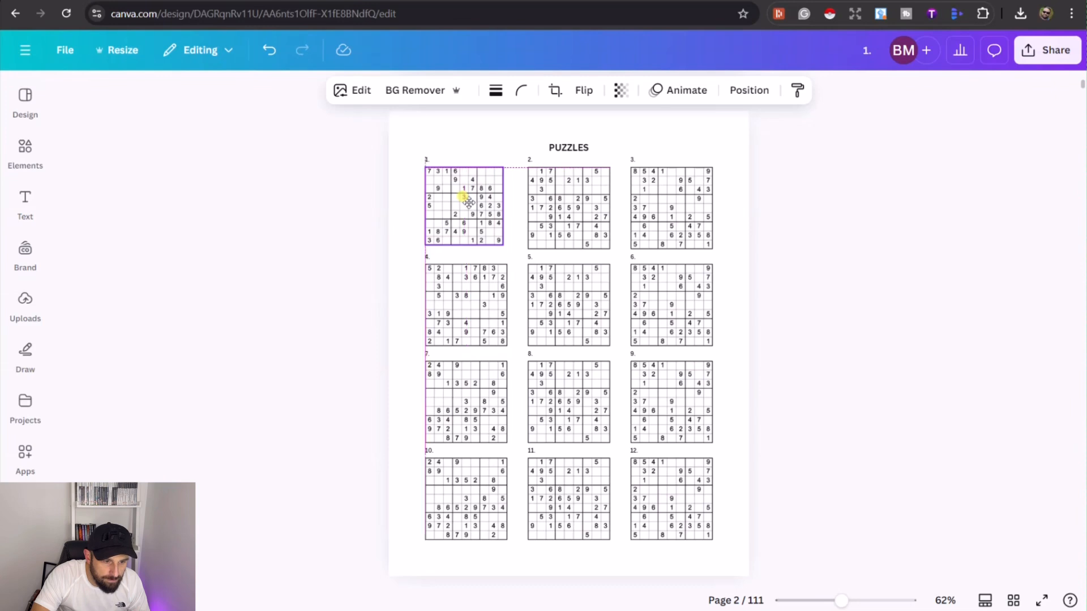
left_click(464, 206)
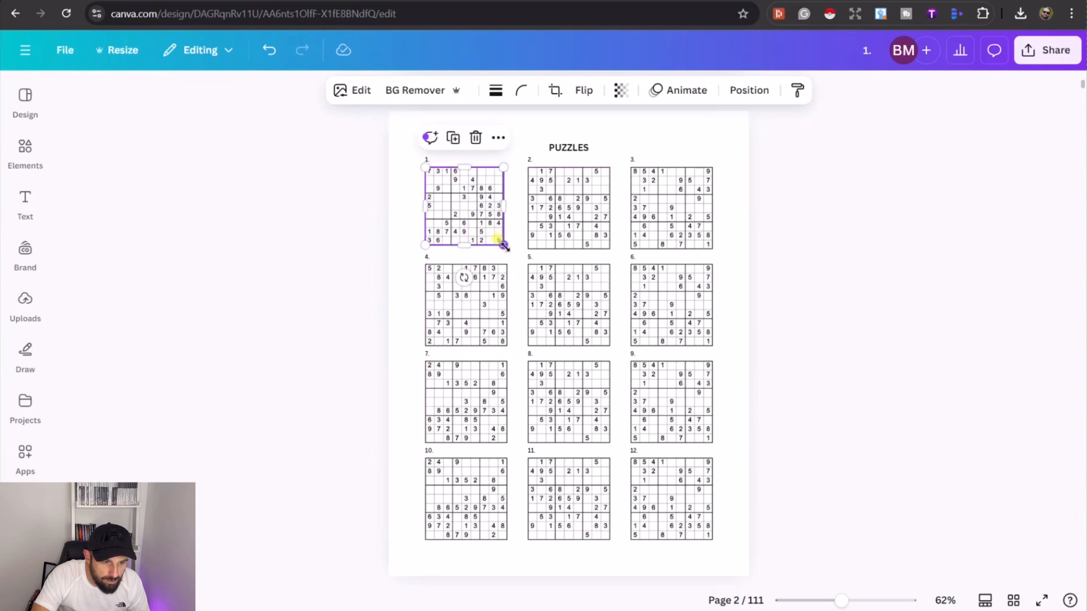
left_click_drag(503, 246, 506, 249)
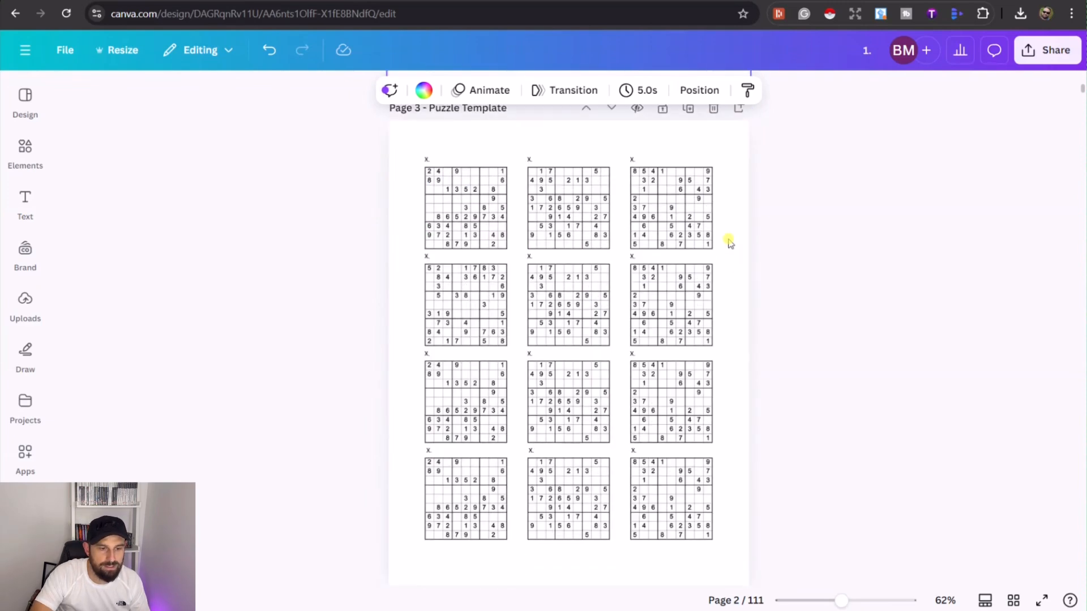
- Scroll through the puzzle template pages down to the SOLUTIONS page, page 87
scroll("down", 3)
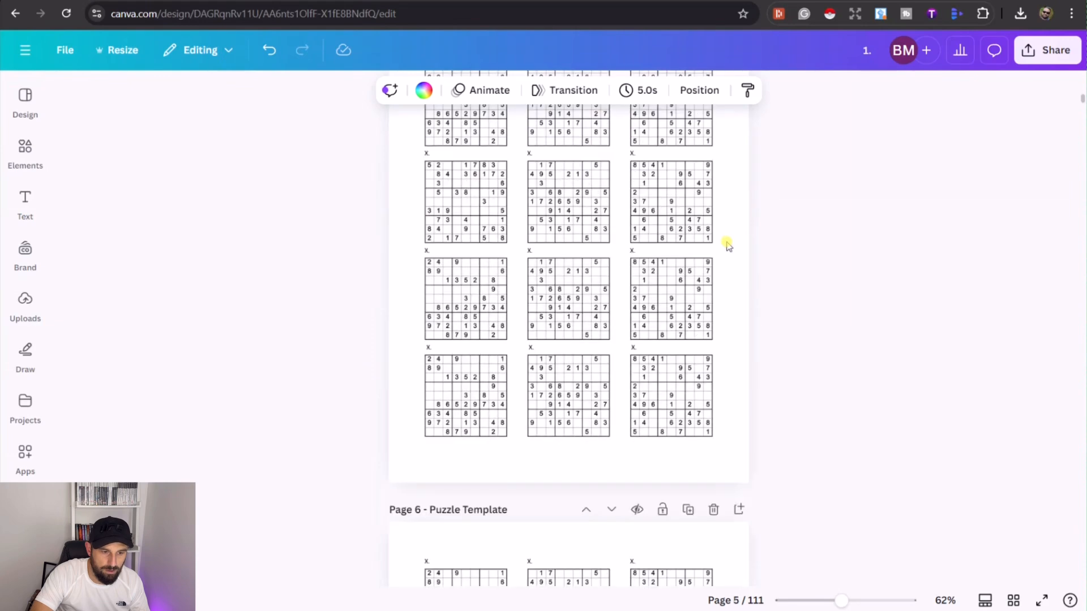
scroll("down", 3)
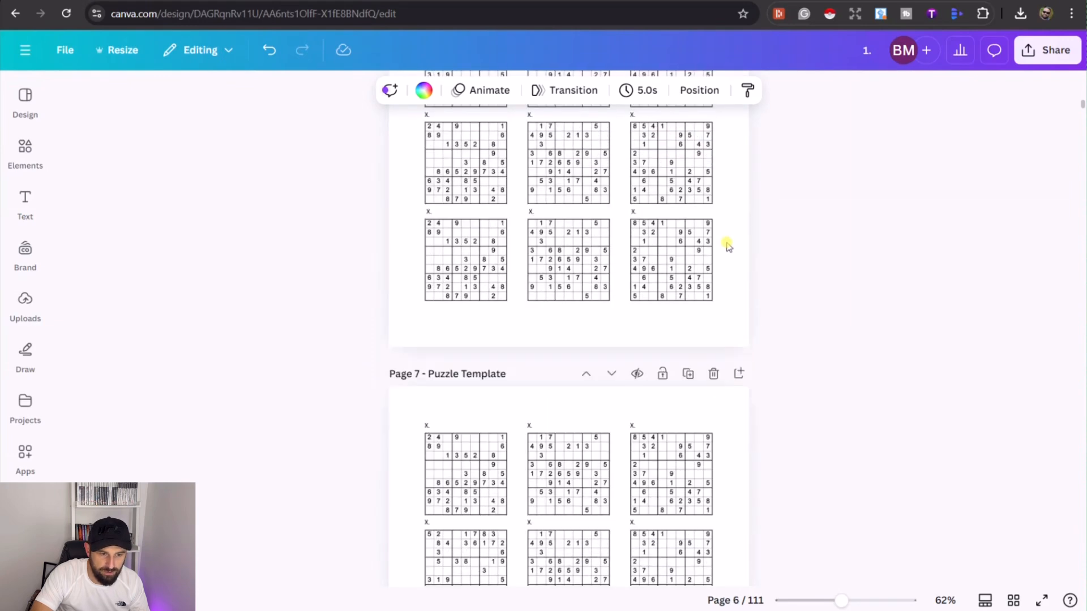
scroll("down", 3)
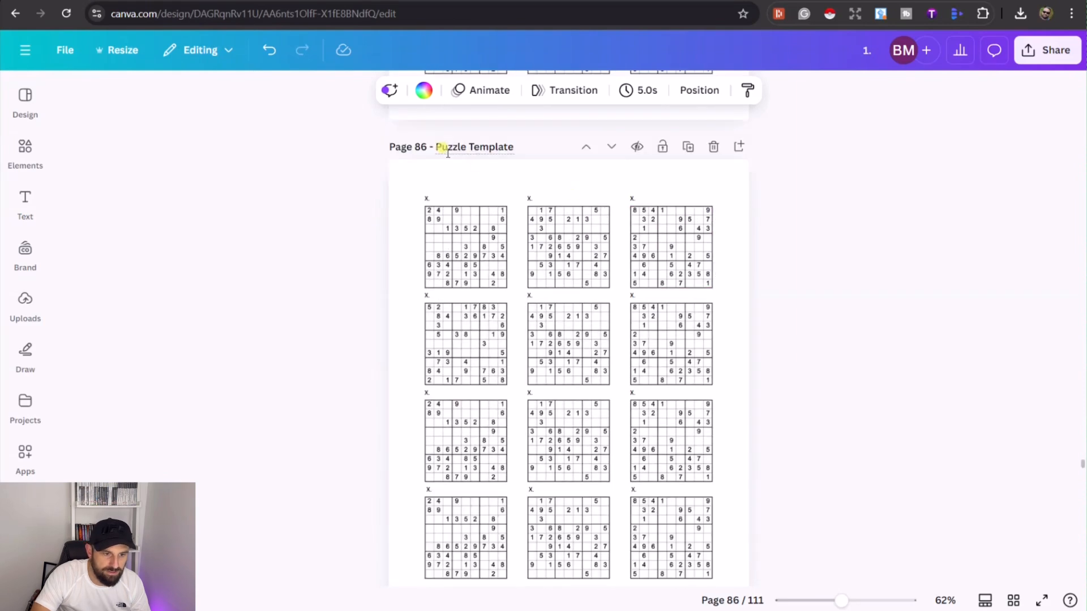
scroll("down", 3)
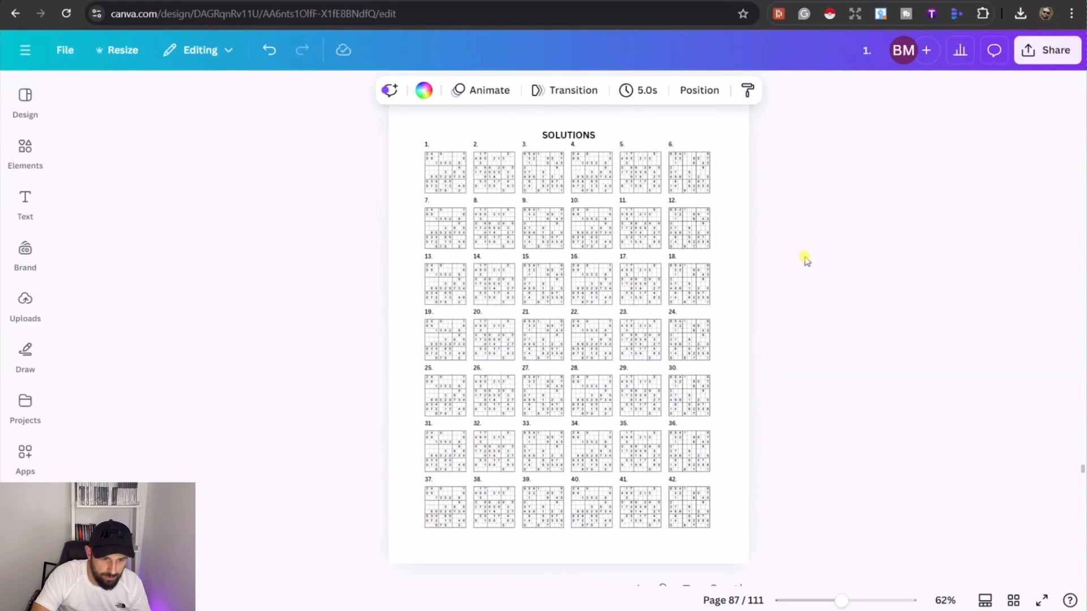
- Place the downloaded solution image in slot 1 of page 87, sized like its neighbours
left_click(445, 172)
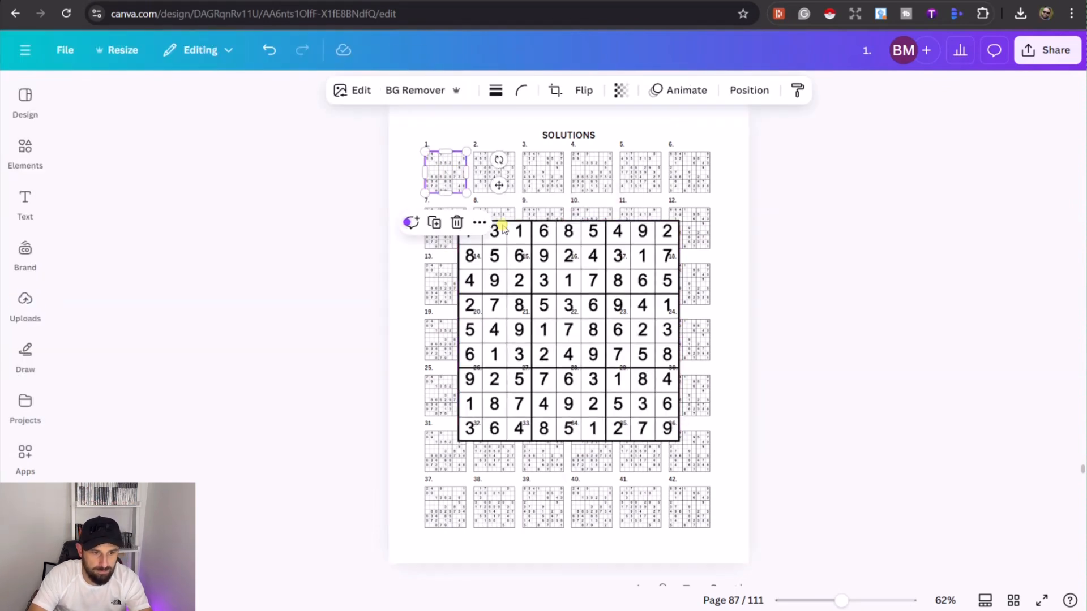
left_click_drag(503, 231, 633, 396)
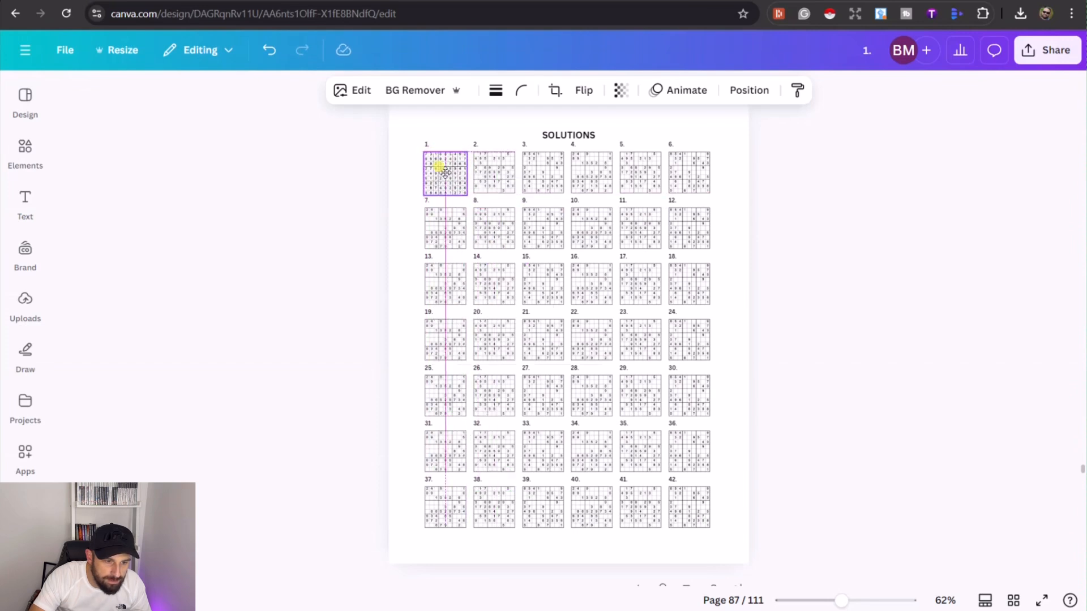
left_click(445, 173)
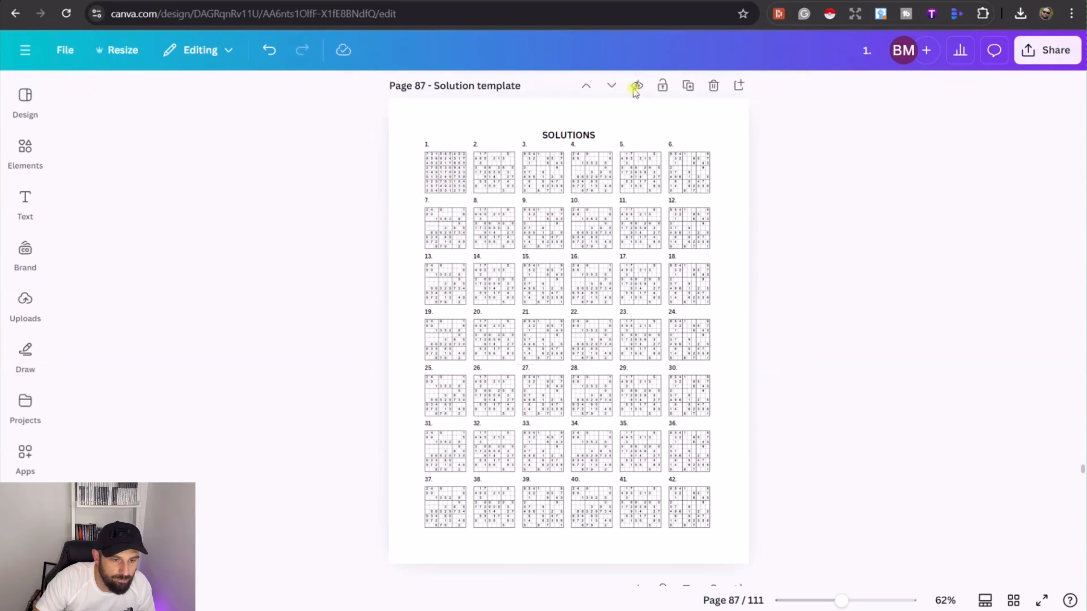
- Choose PDF Print as the download file type for the Sudoku book
left_click(1054, 49)
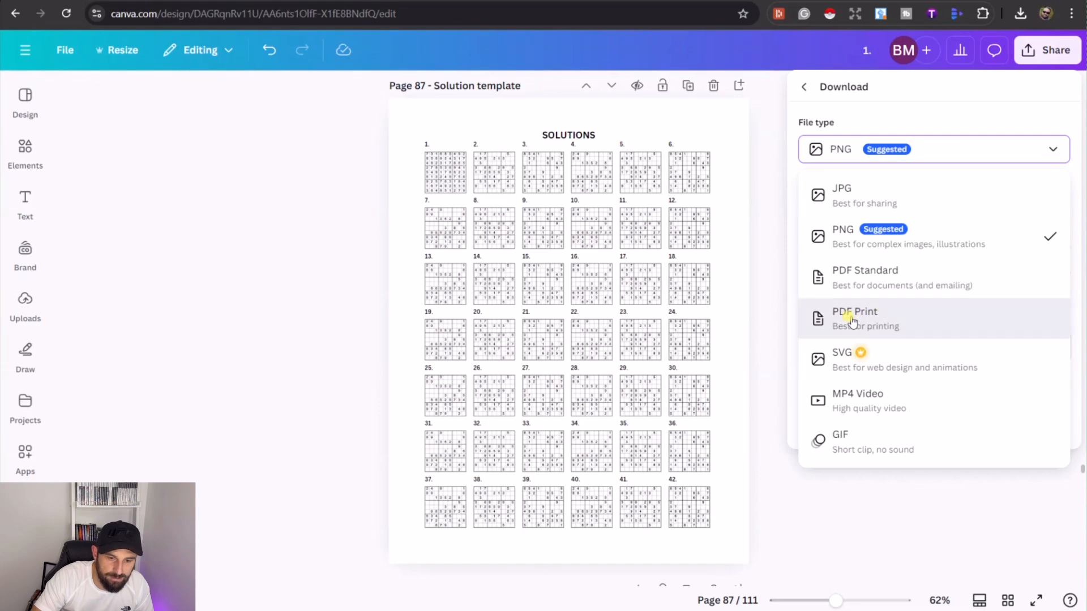
left_click(855, 318)
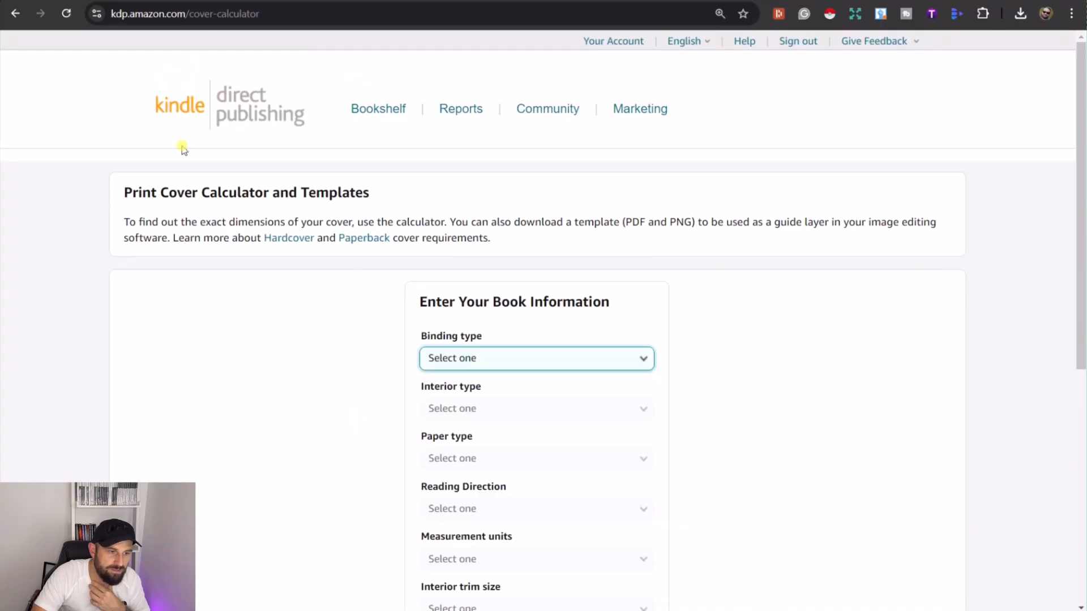
mouse_move(290, 367)
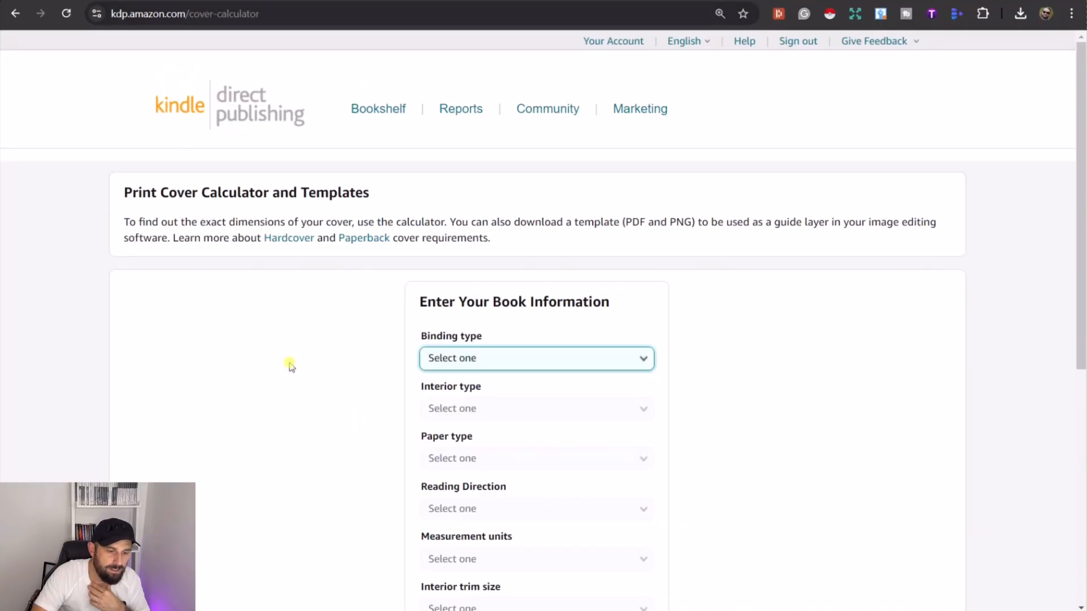
mouse_move(290, 404)
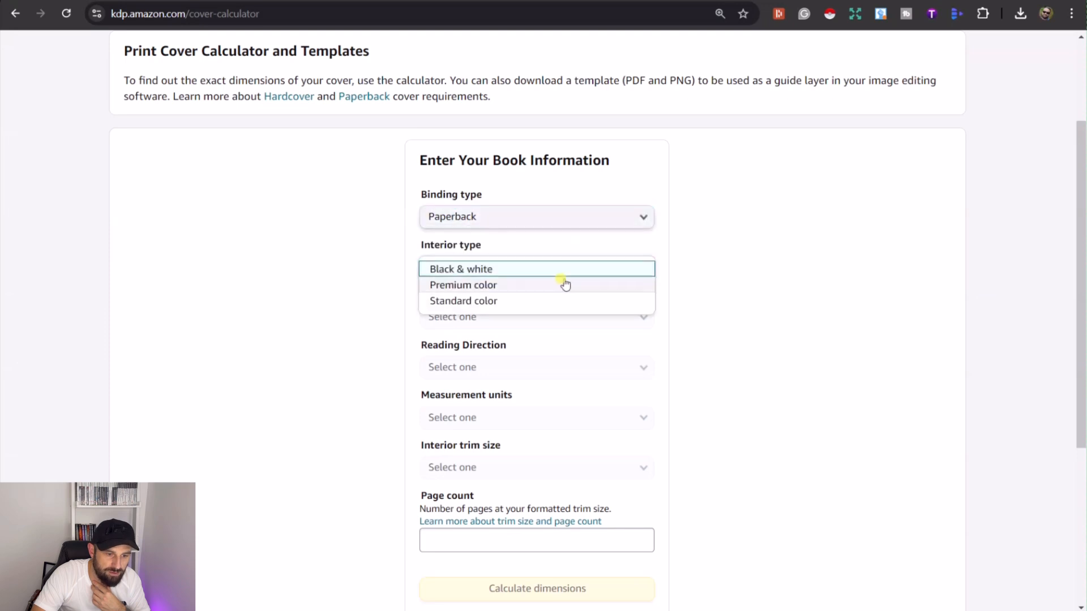
- Calculate cover dimensions for a black-and-white, white-paper, 8.5 x 11 in, 111-page paperback
left_click(461, 269)
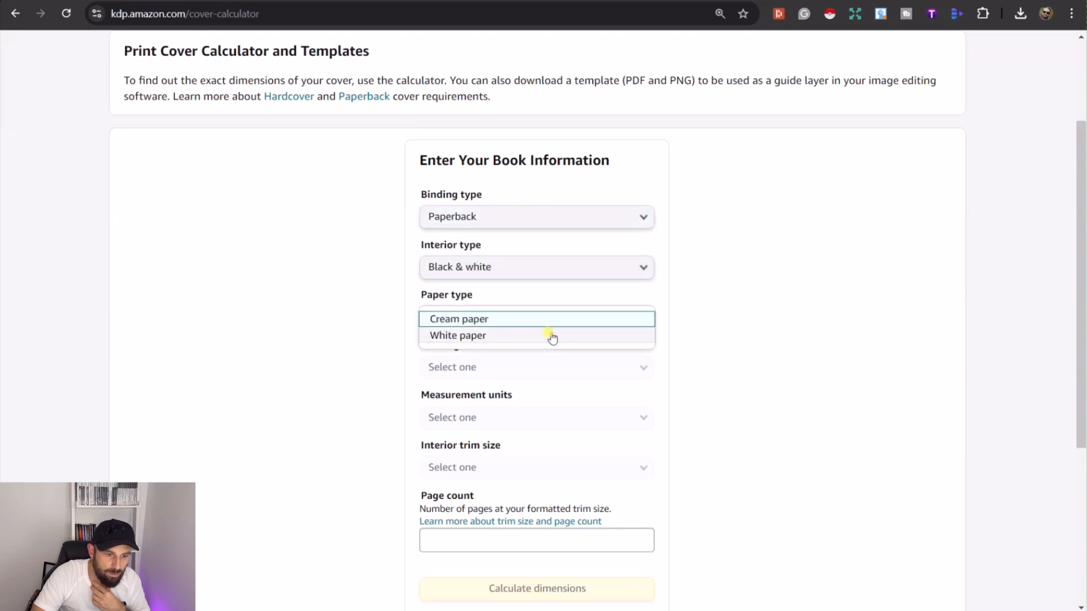
left_click(457, 335)
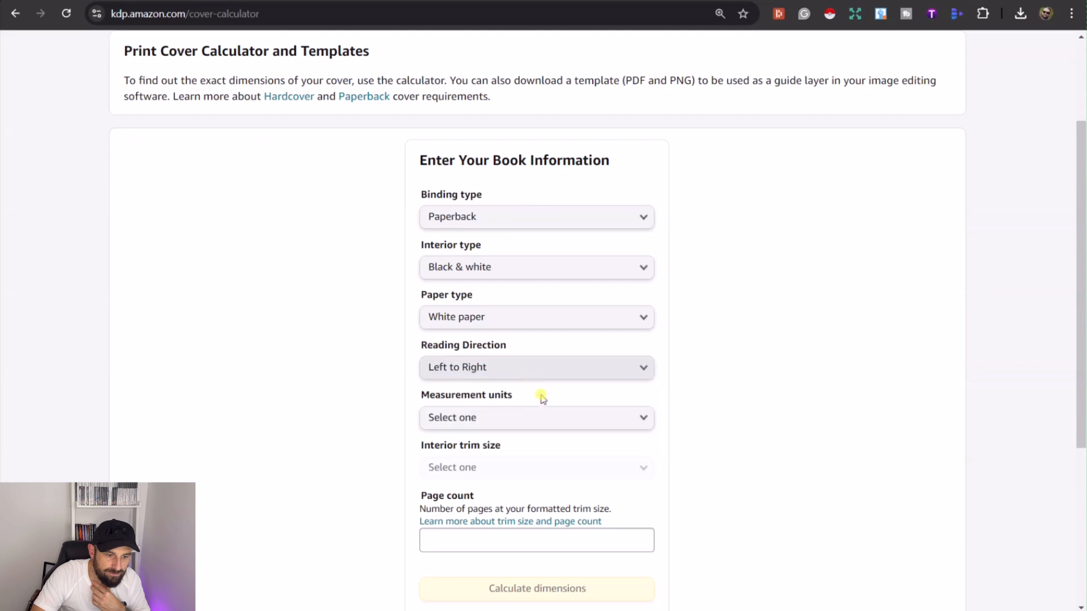
left_click(536, 418)
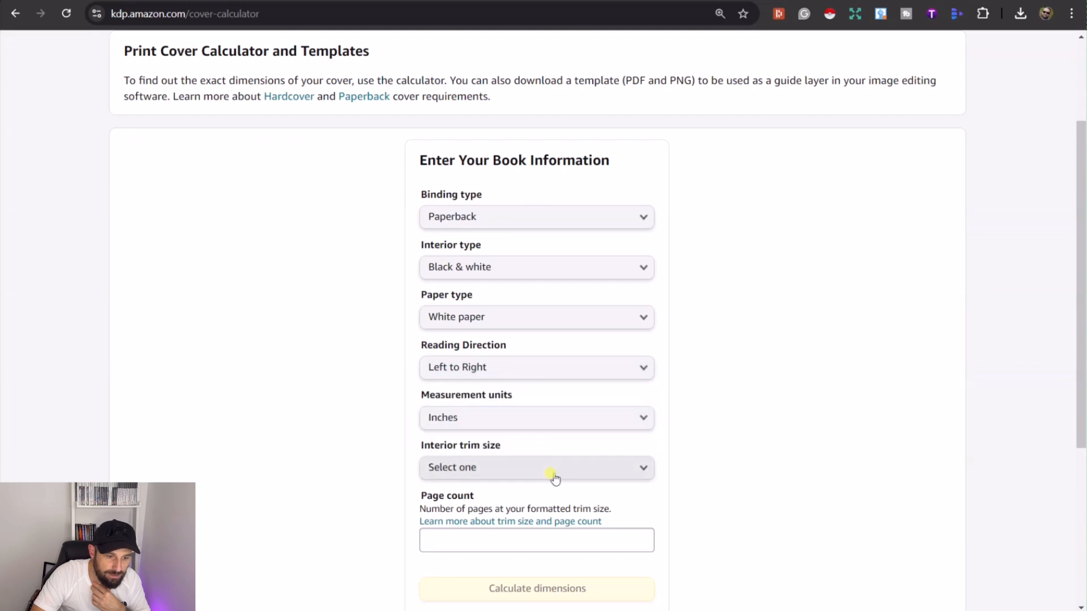
left_click(536, 467)
type("111")
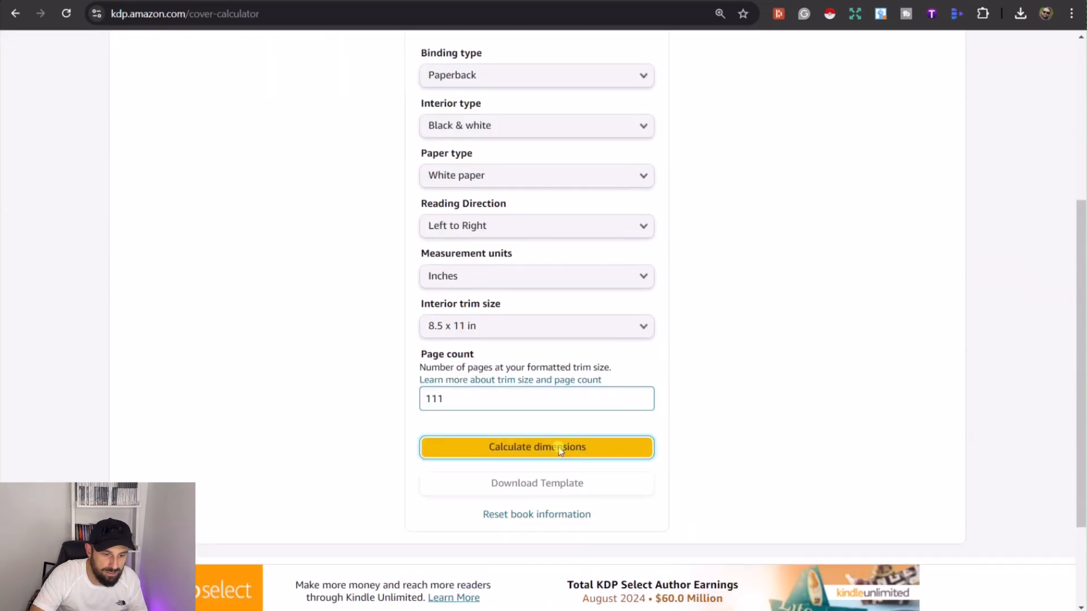
left_click(537, 447)
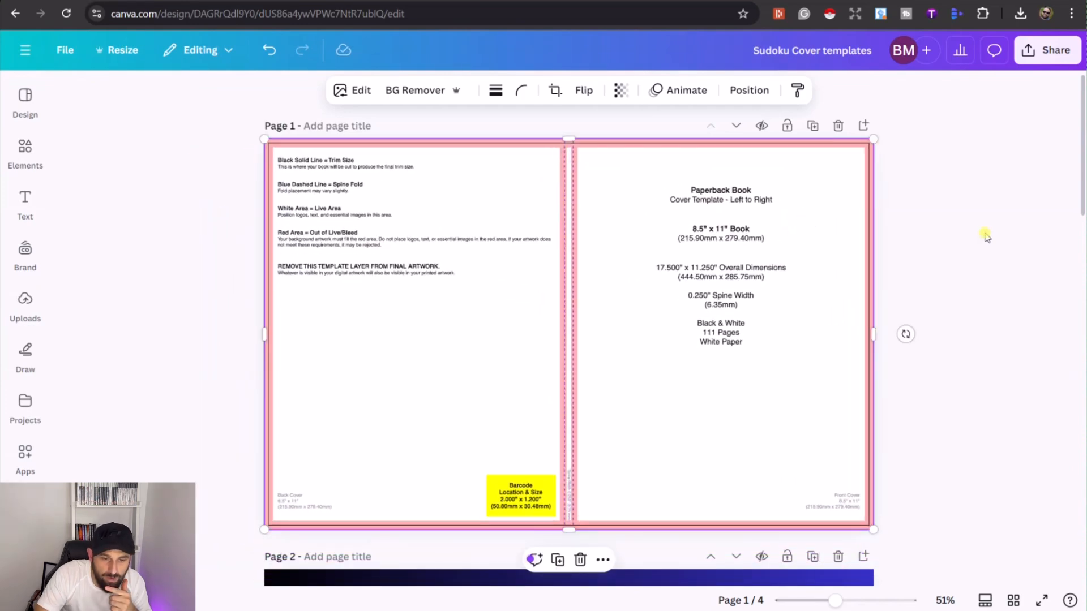
mouse_move(583, 161)
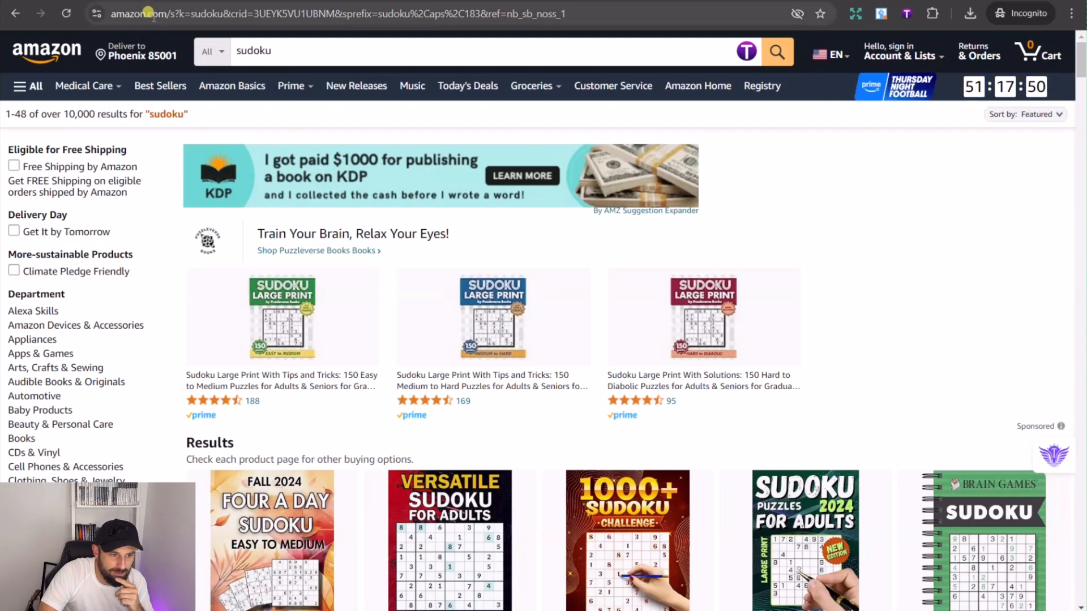
mouse_move(903, 284)
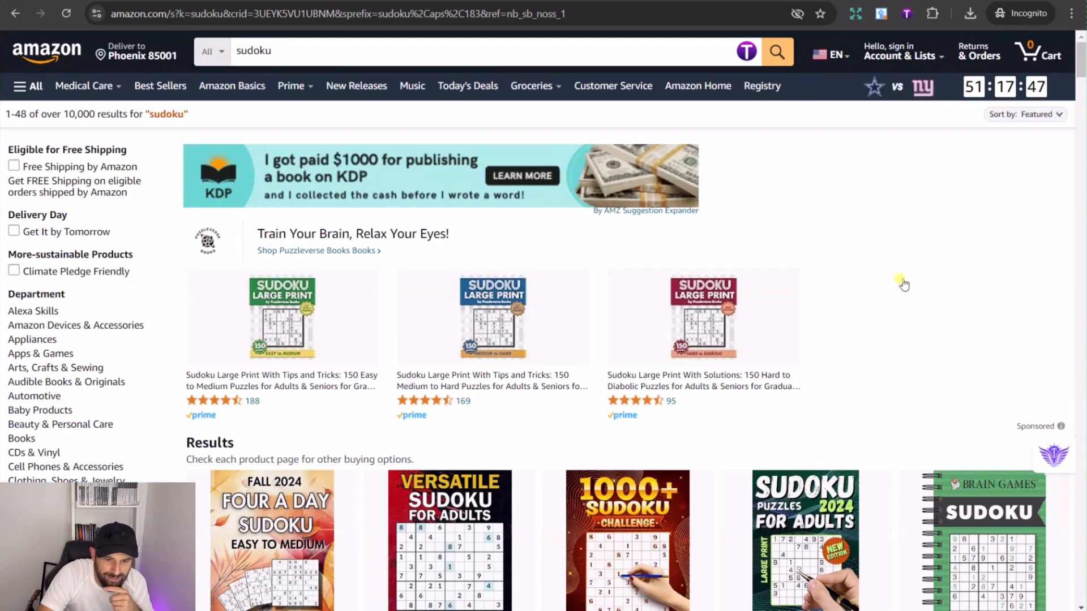
scroll("down", 3)
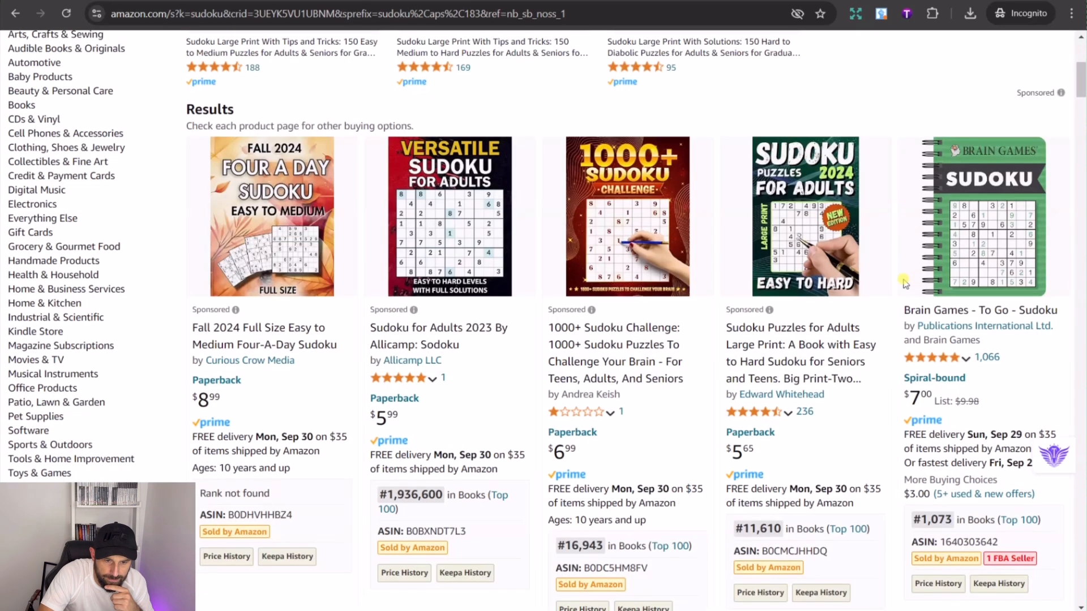
scroll("down", 3)
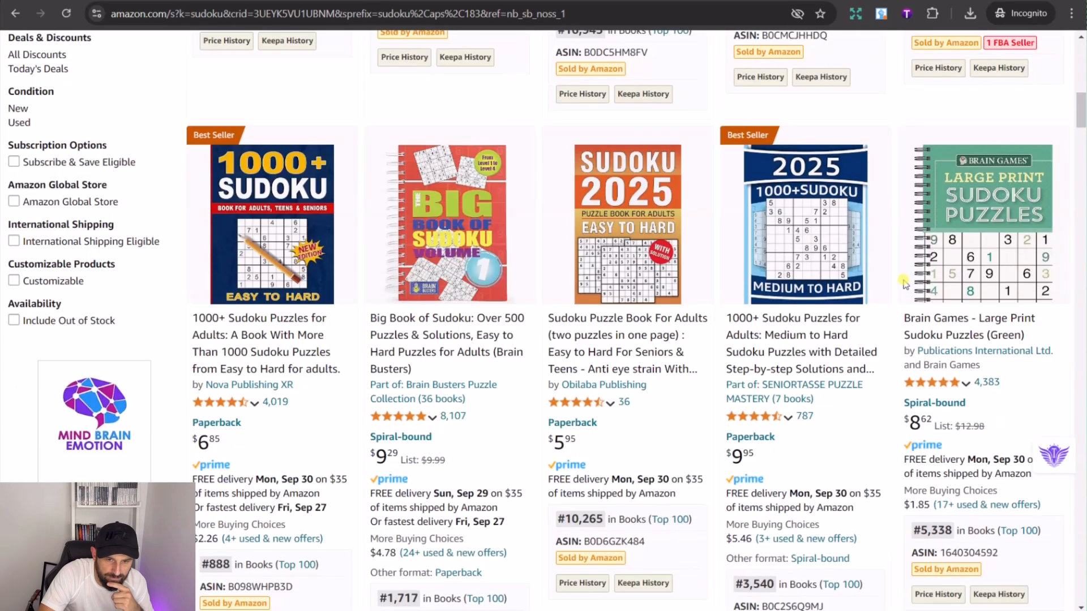
scroll("down", 3)
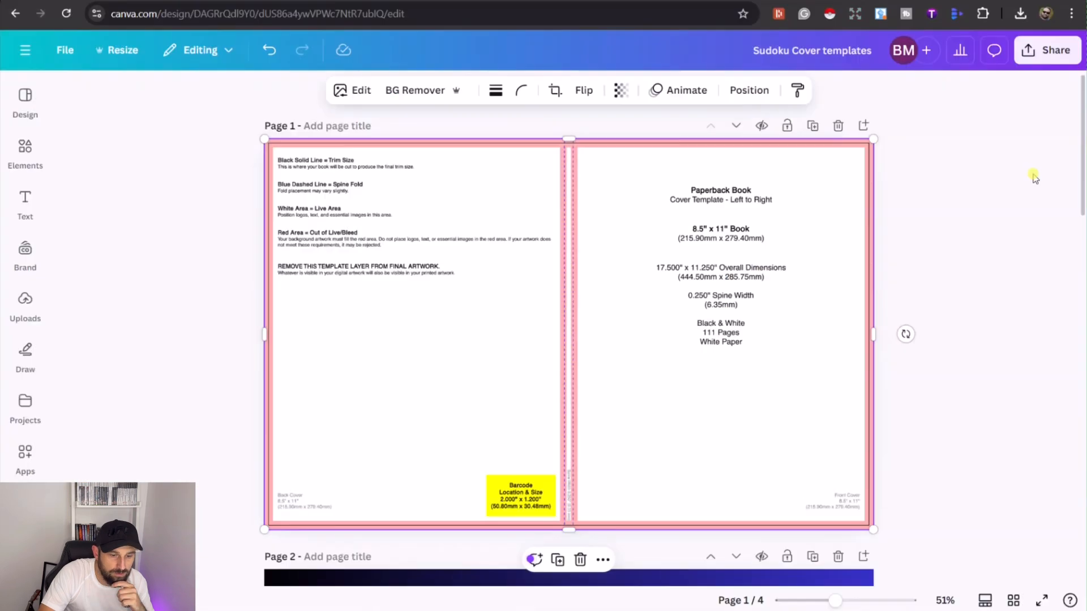
scroll("down", 3)
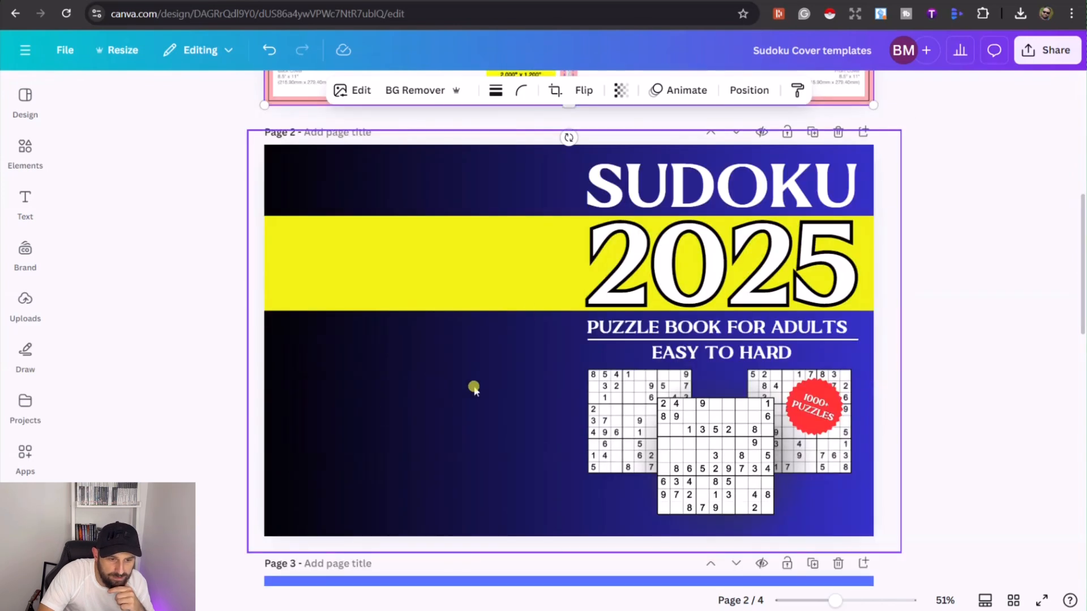
left_click(475, 387)
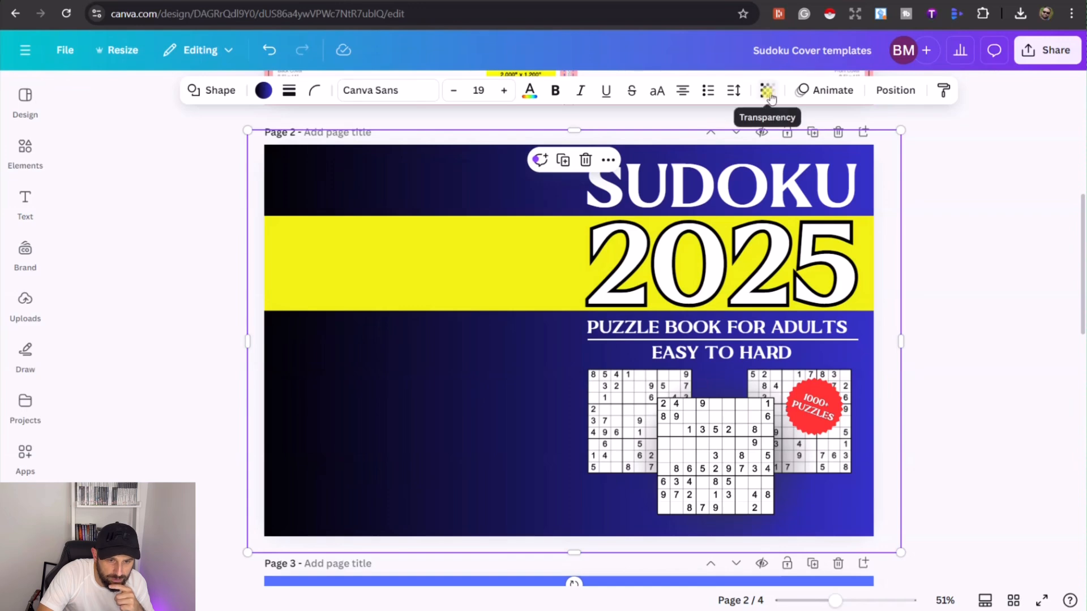
left_click(767, 90)
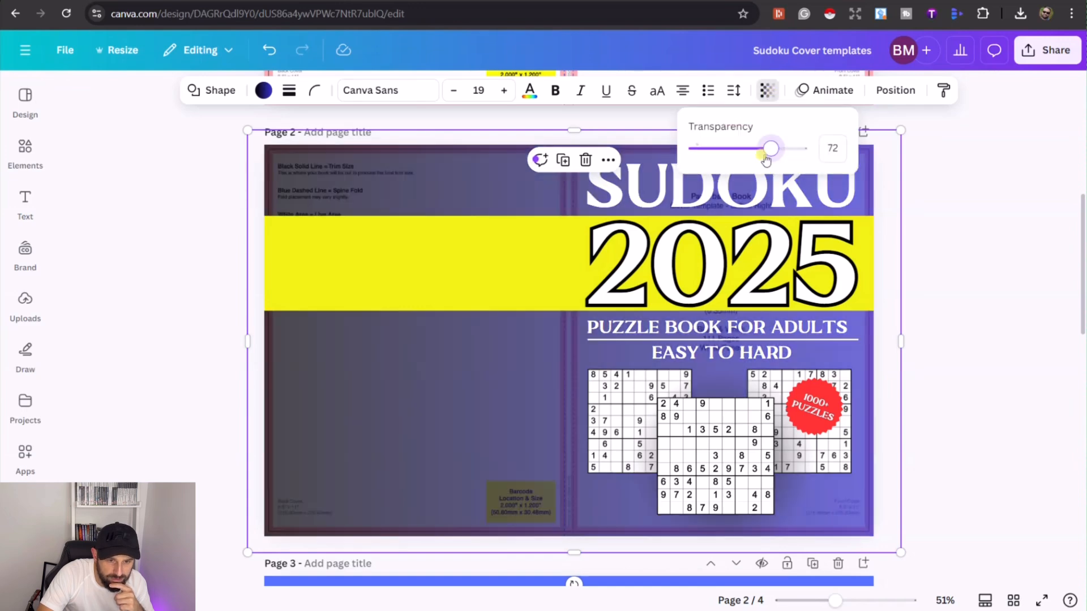
left_click_drag(770, 148, 731, 147)
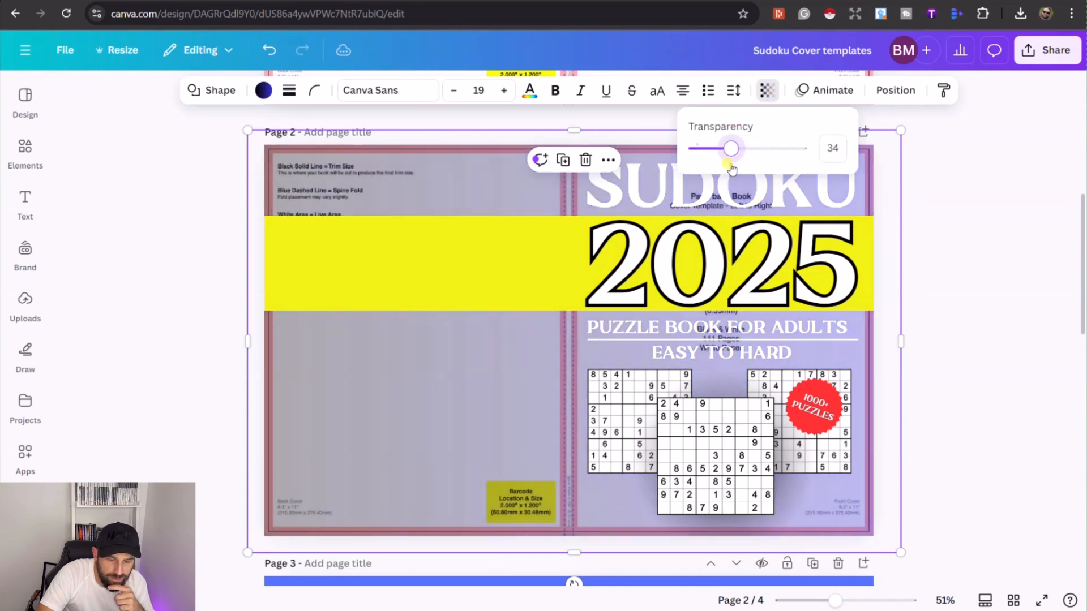
left_click_drag(732, 148, 787, 147)
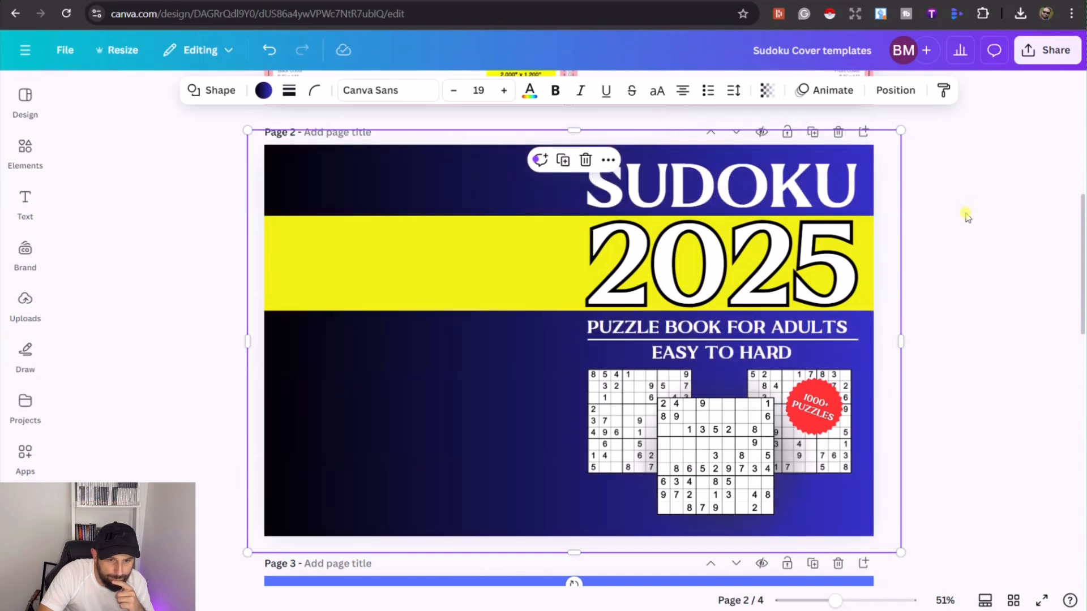
scroll("down", 3)
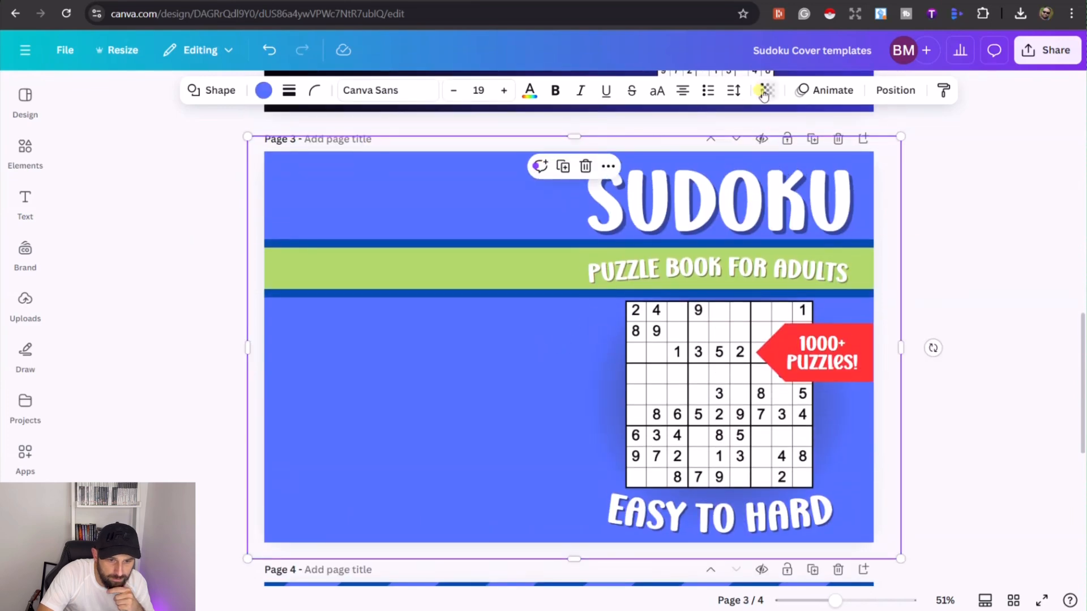
left_click(765, 90)
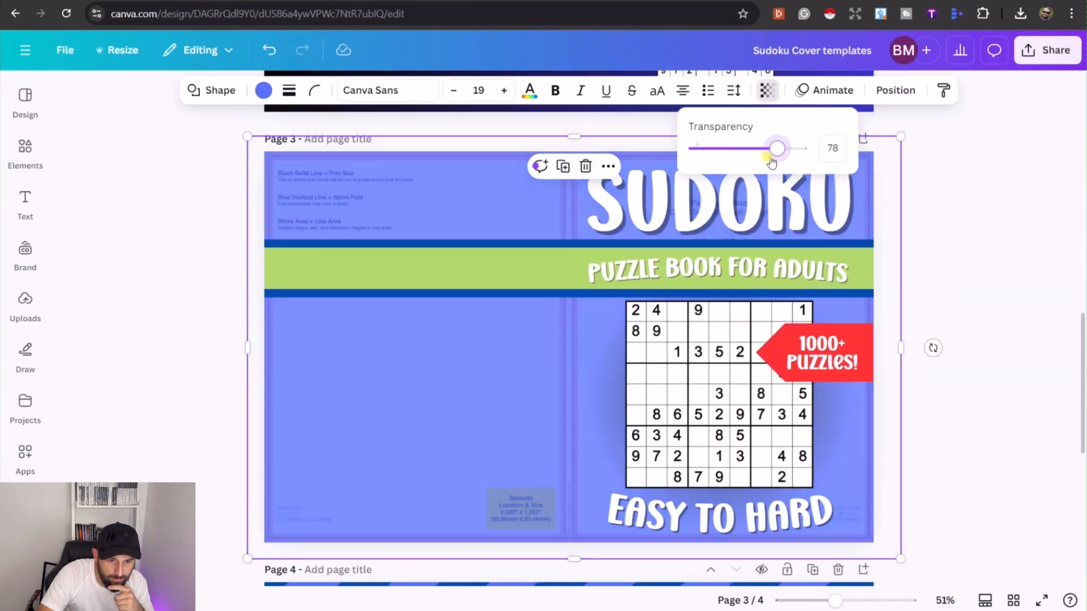
left_click_drag(777, 148, 800, 148)
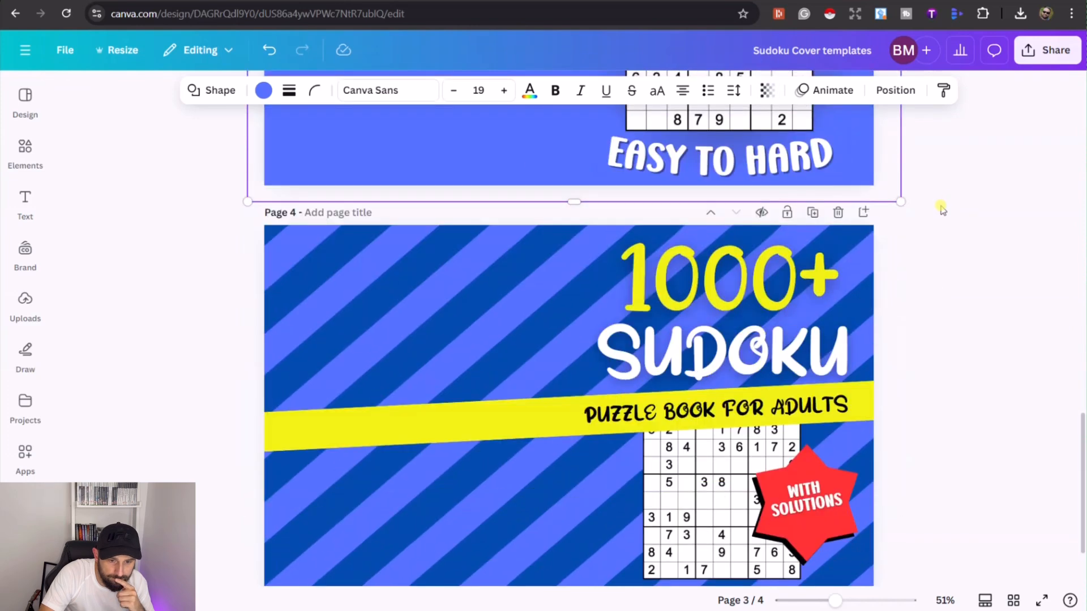
scroll("down", 3)
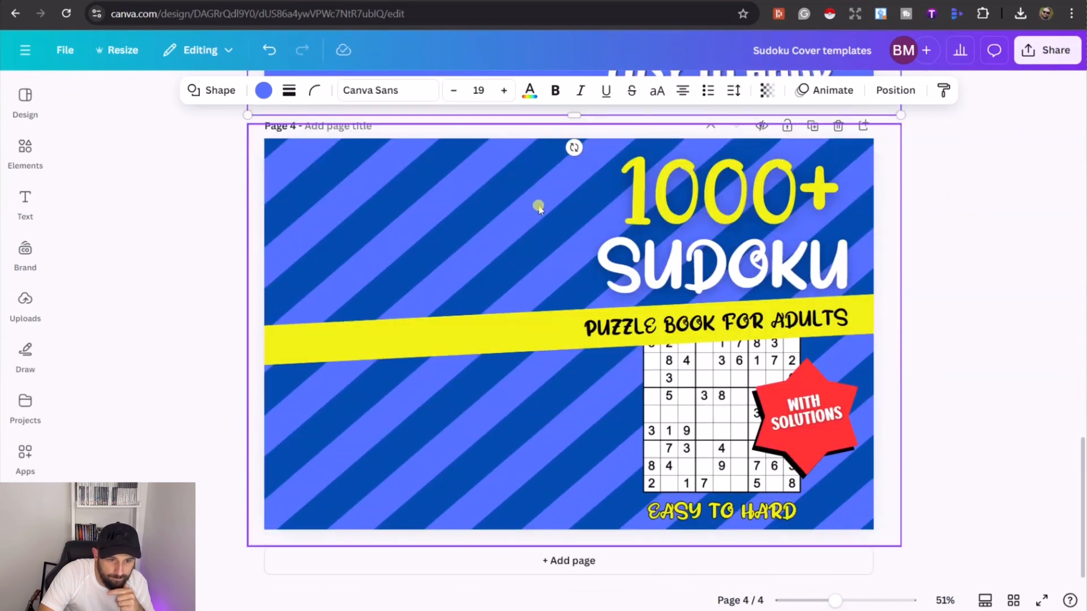
left_click(766, 90)
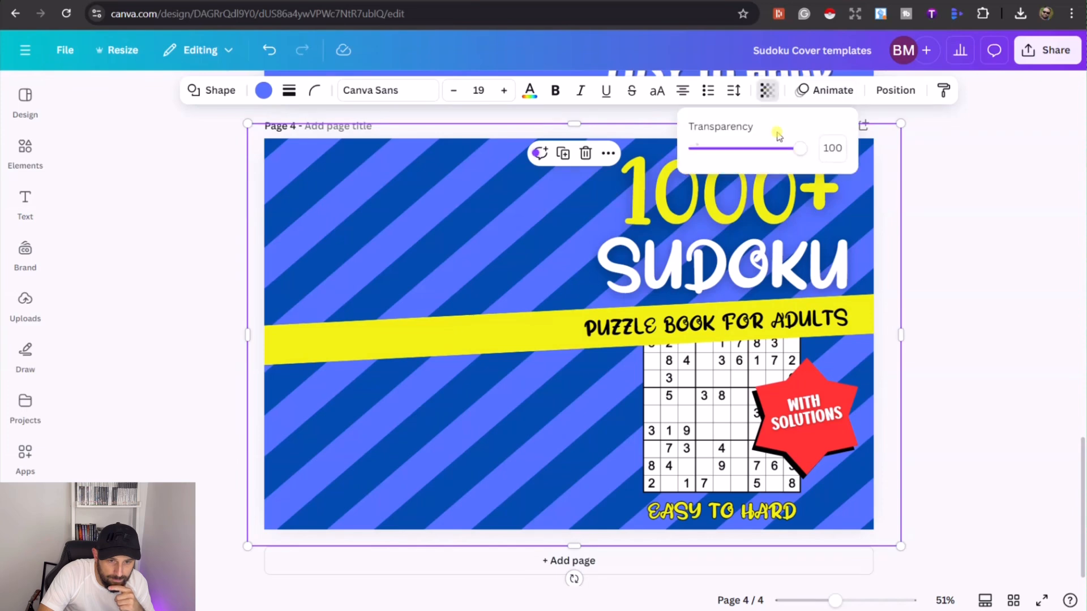
left_click_drag(801, 148, 699, 148)
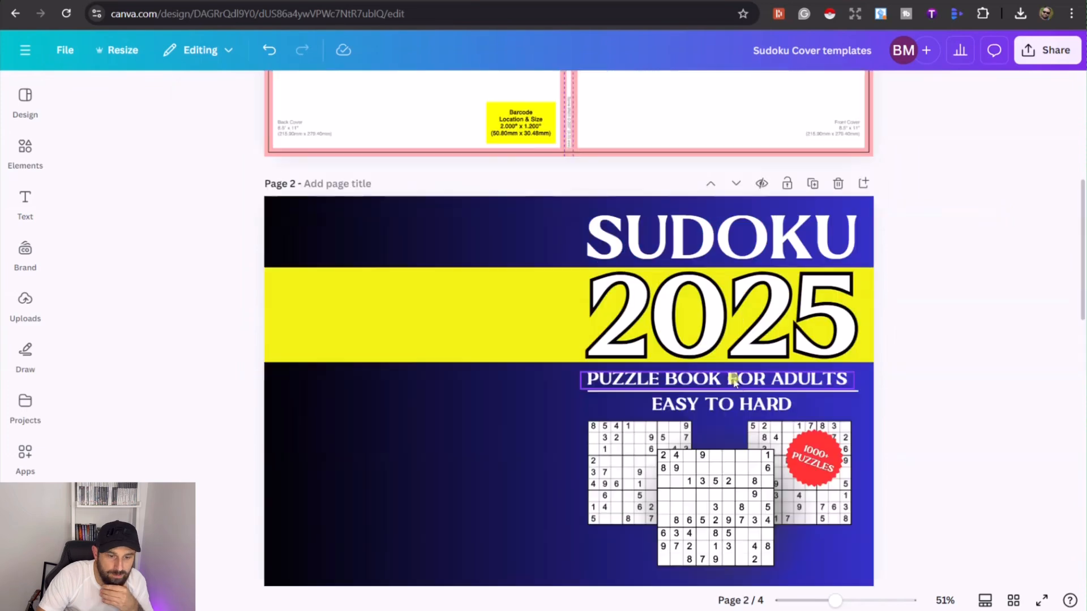
left_click(717, 380)
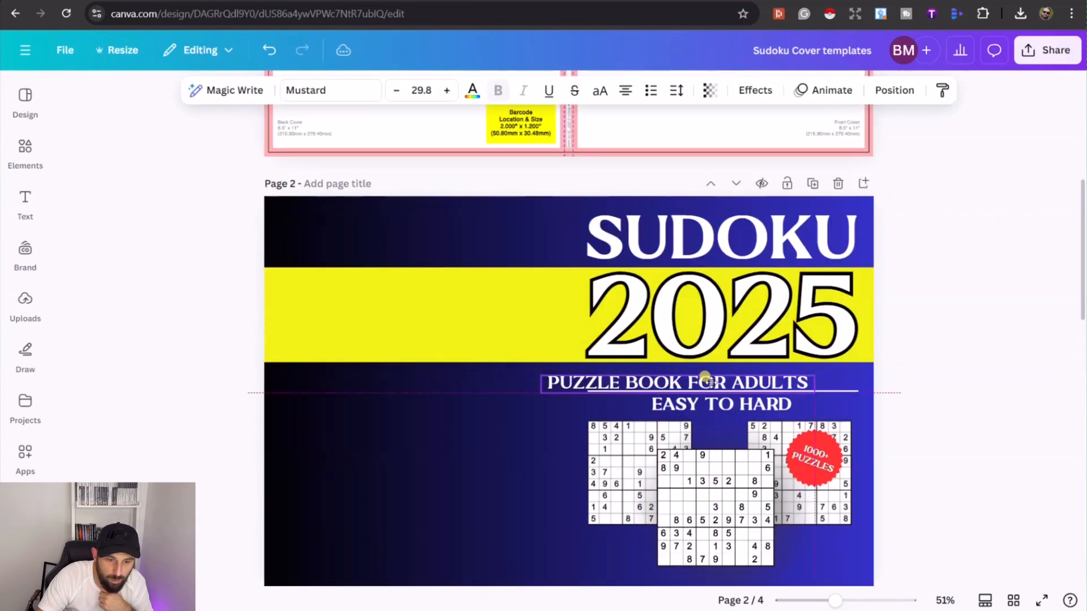
left_click_drag(707, 383, 721, 374)
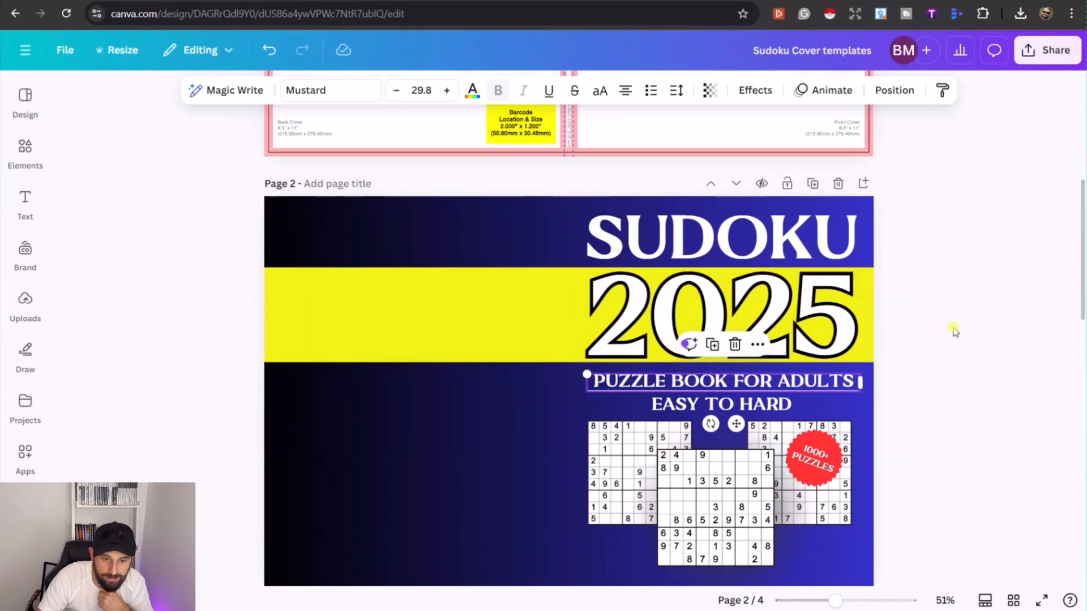
- Download only page 2, the SUDOKU 2025 cover, as a PDF Print file
scroll("down", 3)
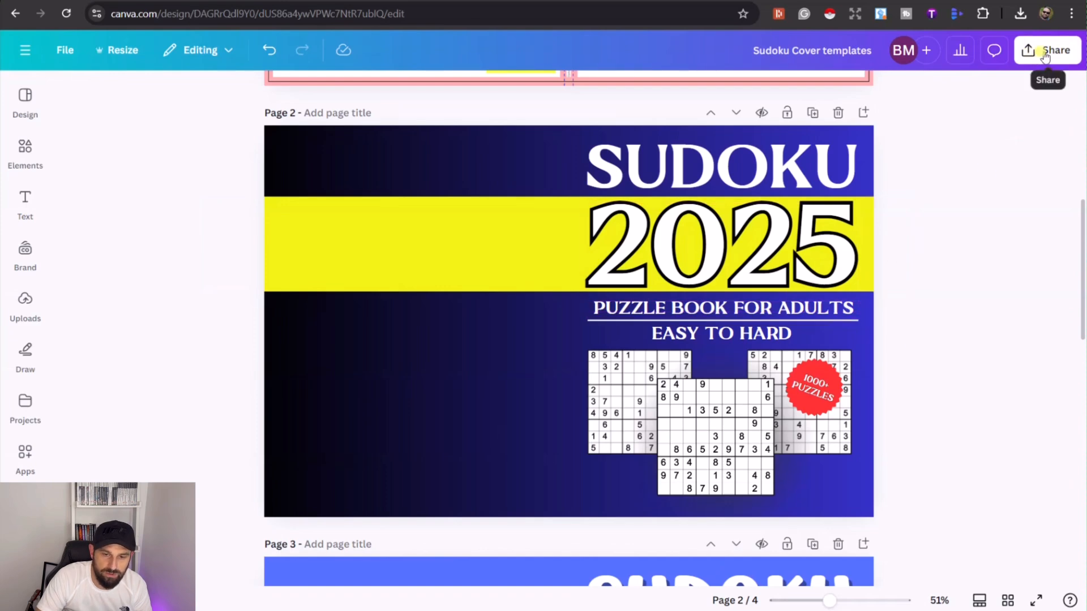
left_click(1048, 49)
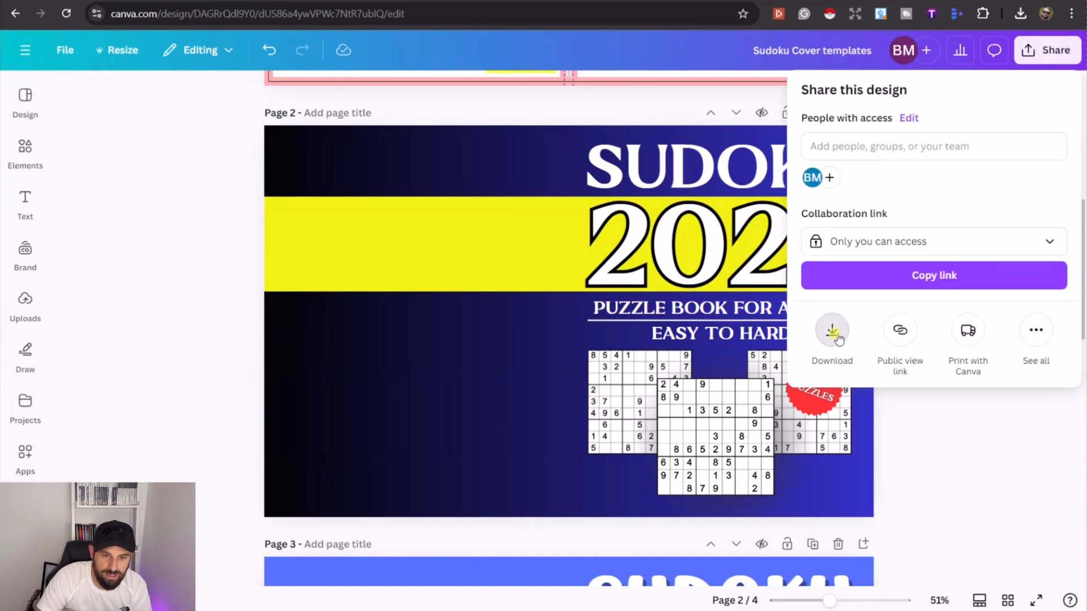
left_click(831, 333)
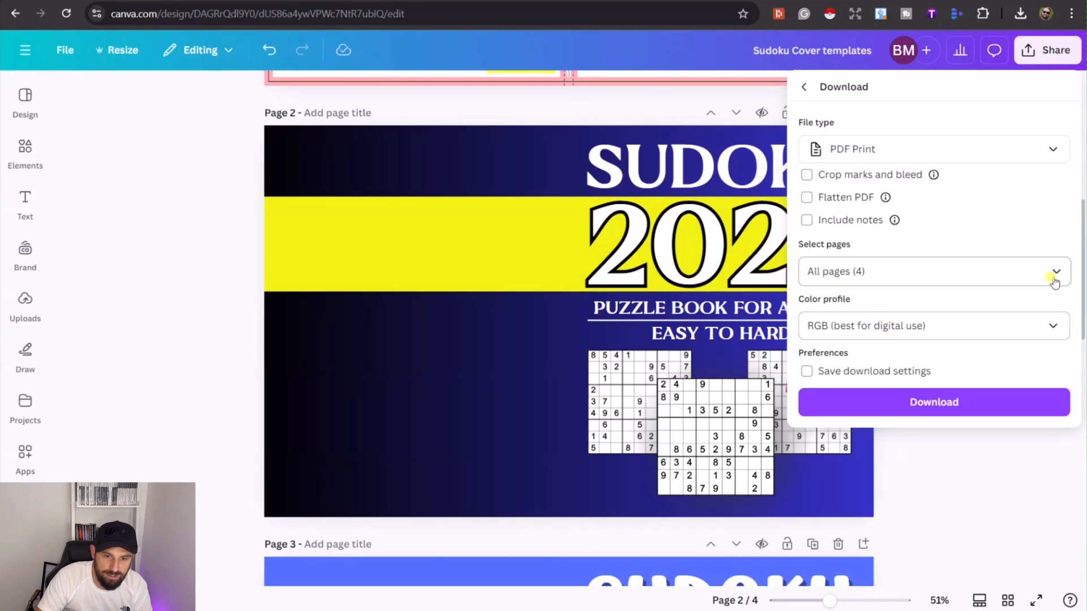
left_click(1054, 271)
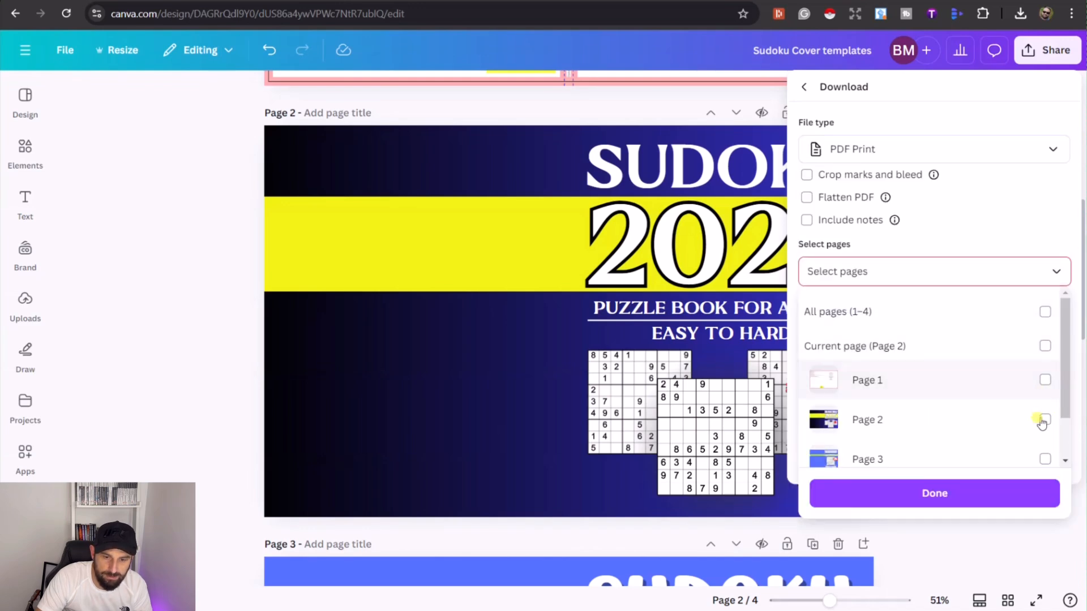
left_click(1045, 419)
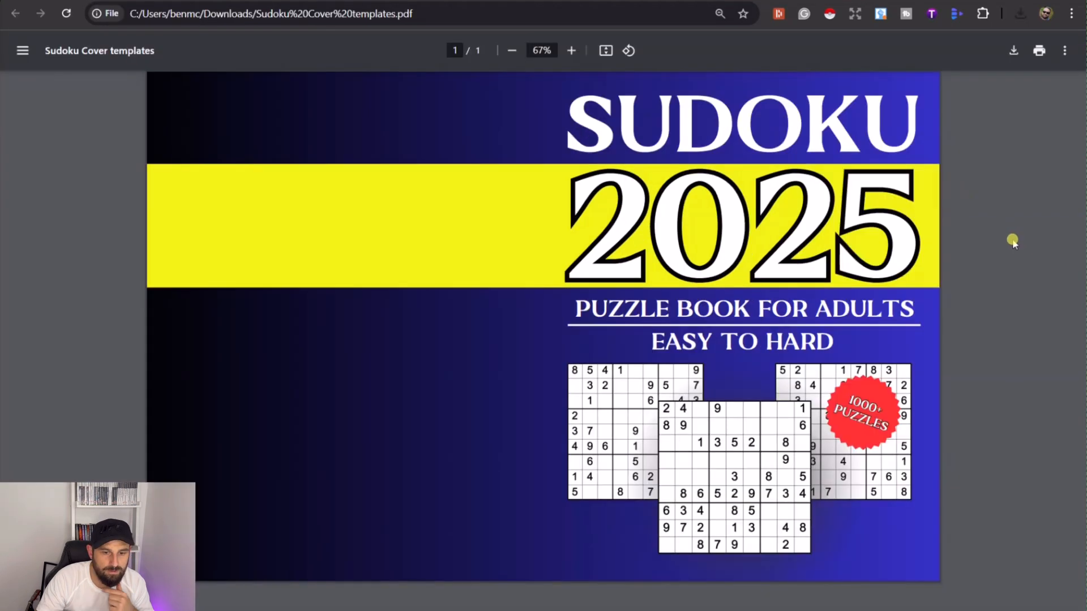
mouse_move(553, 376)
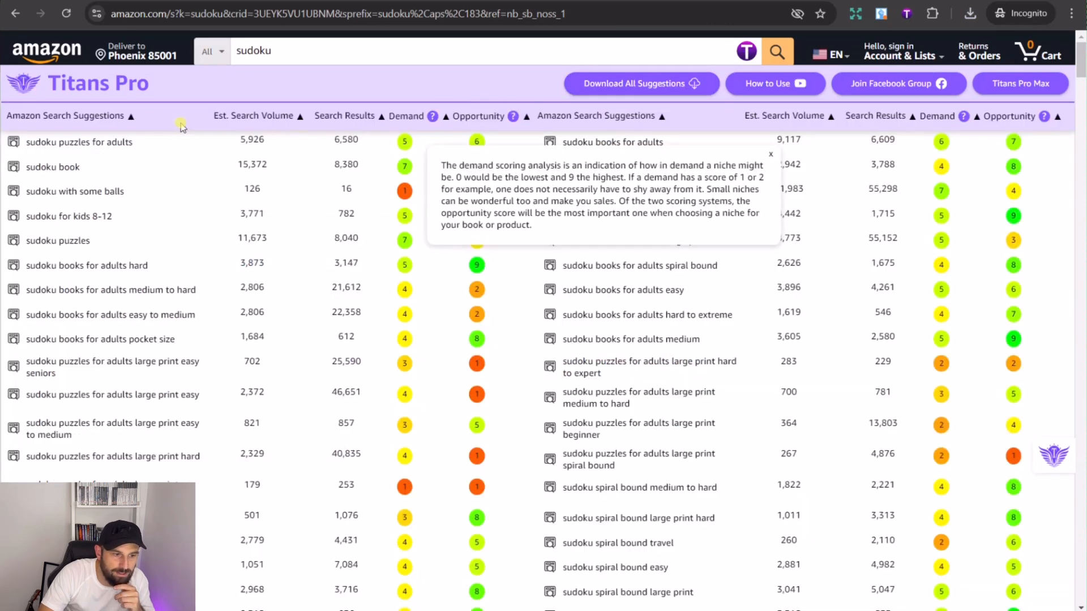
mouse_move(285, 115)
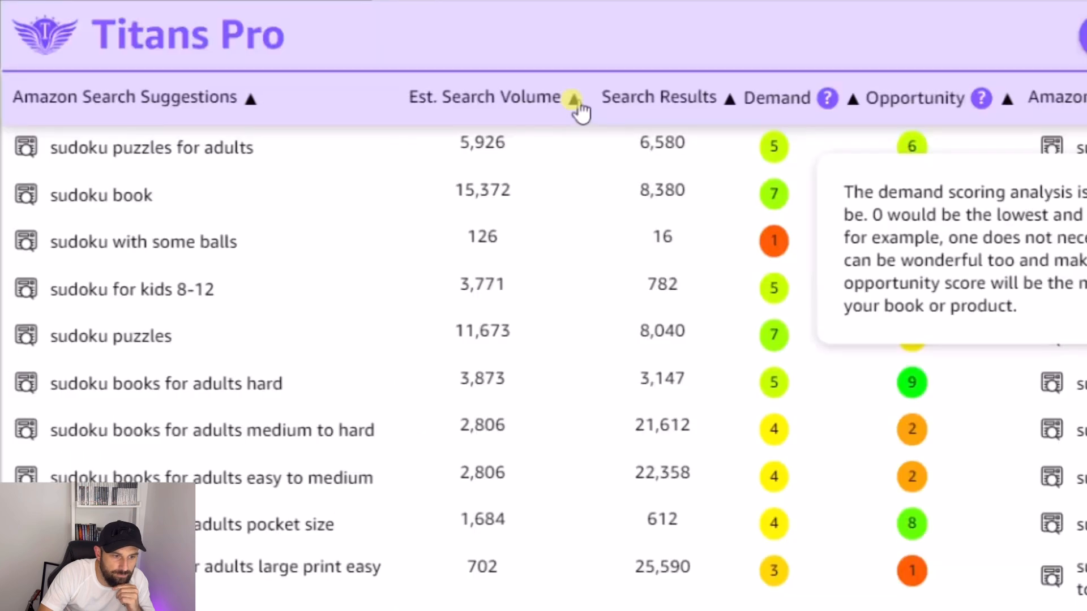
- Sort the sudoku keyword table by Est. Search Volume, putting 'sudoku book' (15,372) on top
left_click(573, 97)
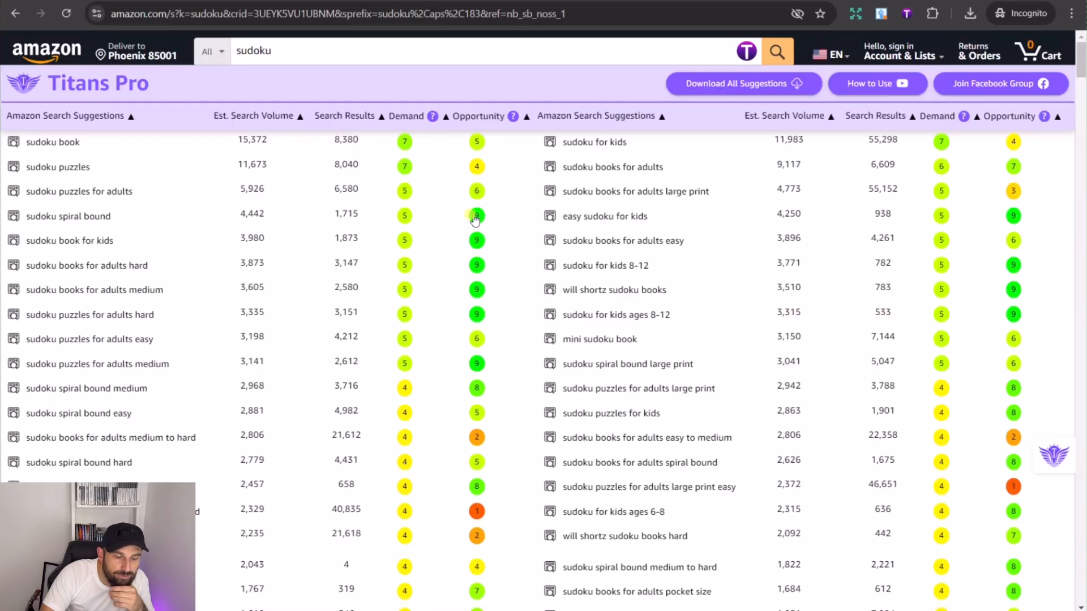
mouse_move(414, 227)
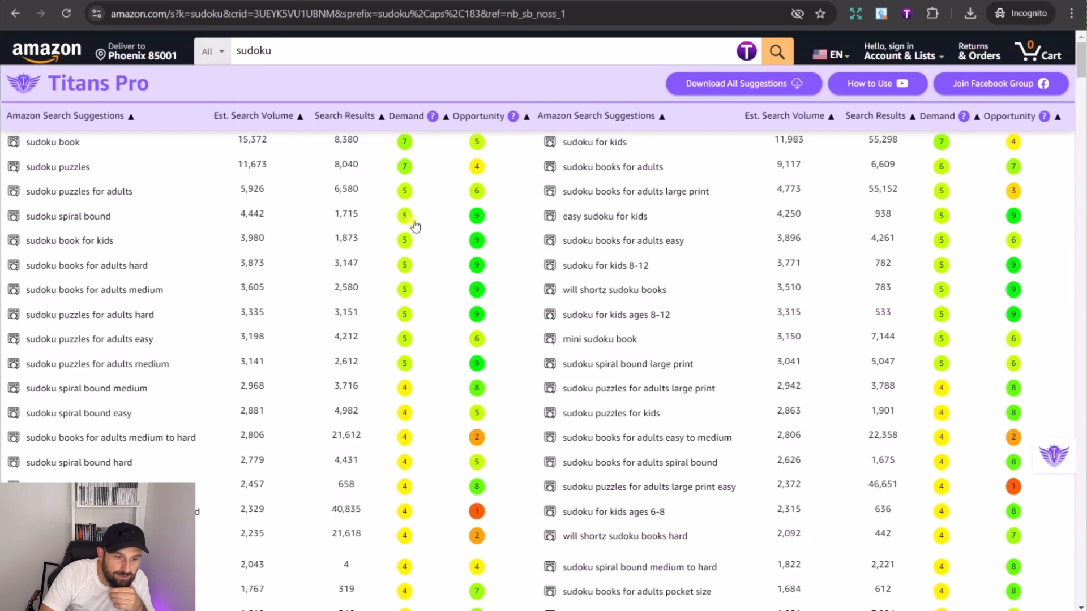
mouse_move(572, 221)
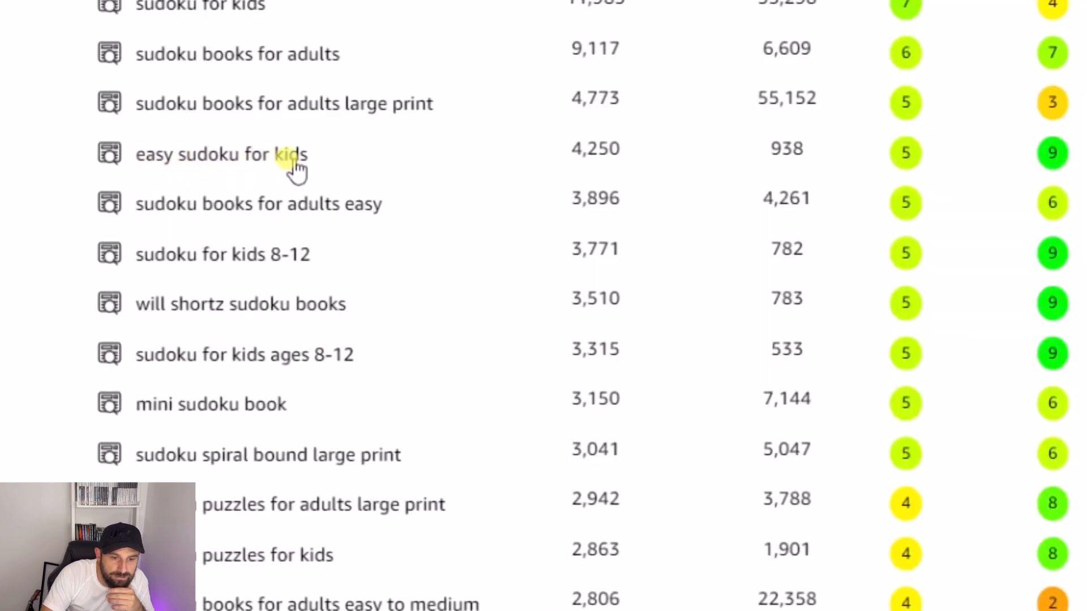
mouse_move(804, 173)
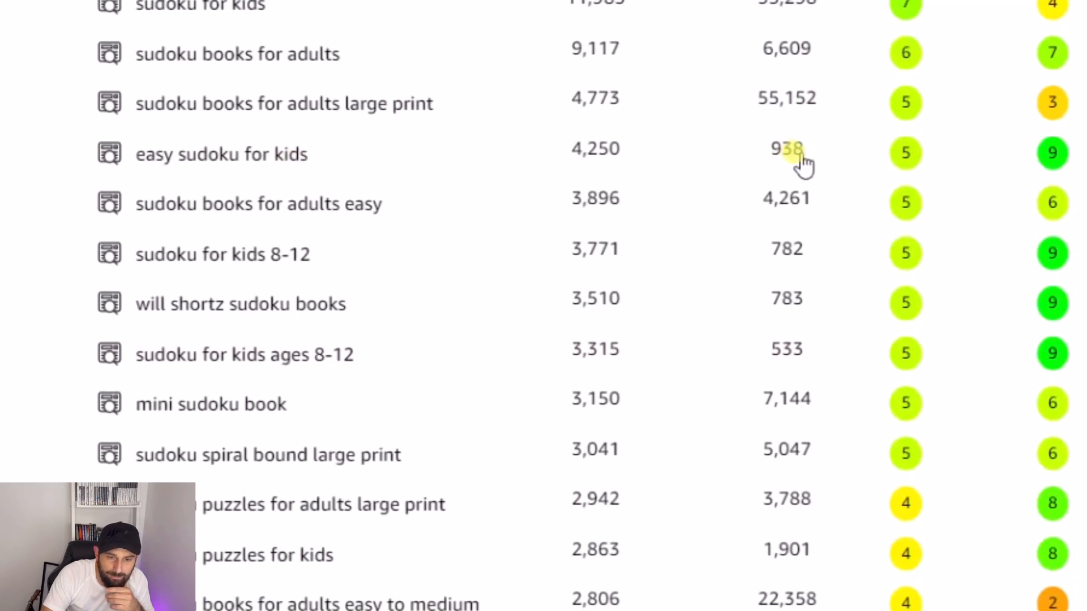
mouse_move(582, 149)
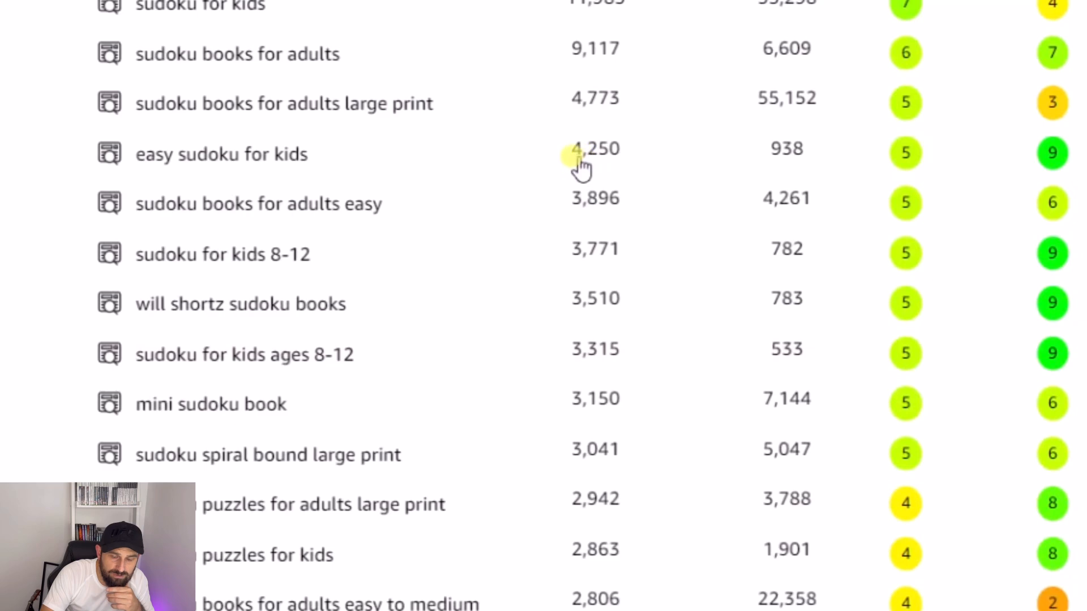